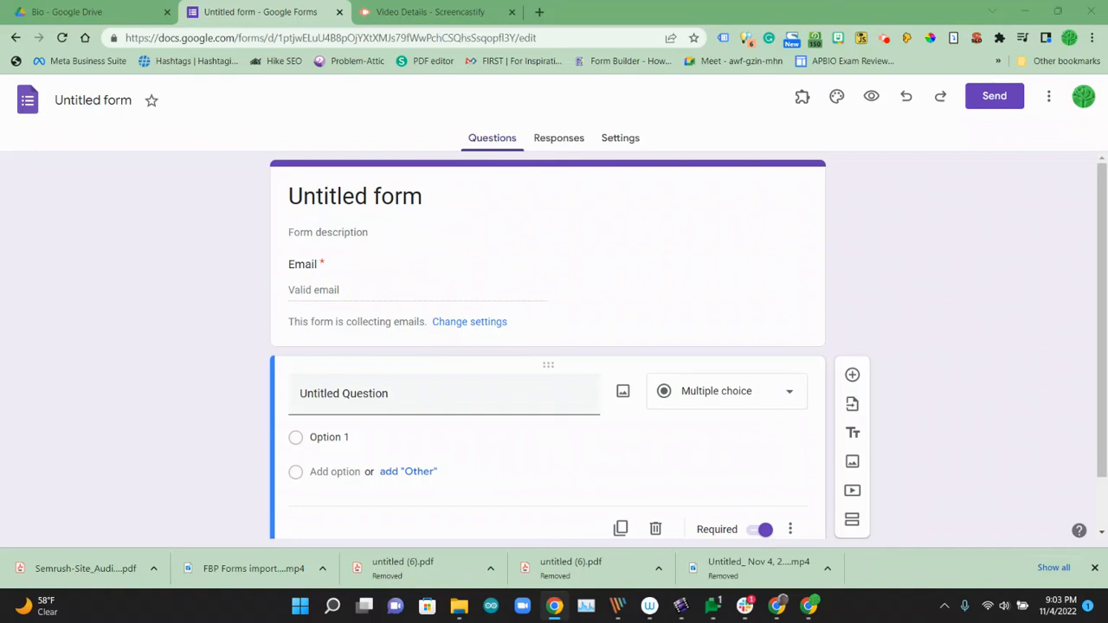
Step: Open 'Cell Structure v2.pdf' from the Drive folder to view its questions, then return to the form
click(69, 12)
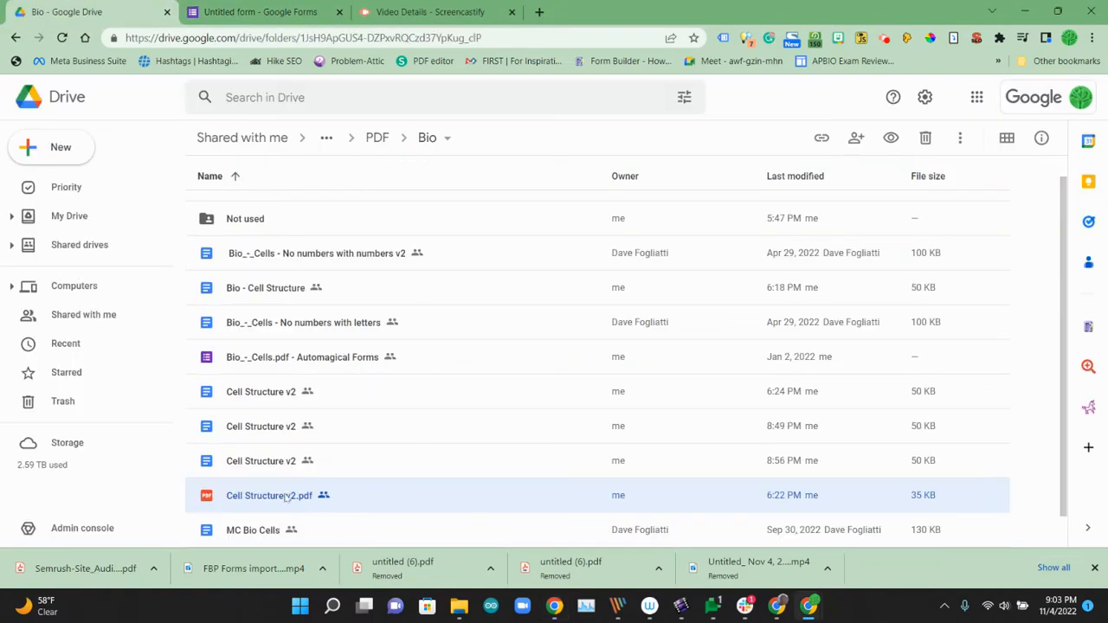
click(277, 495)
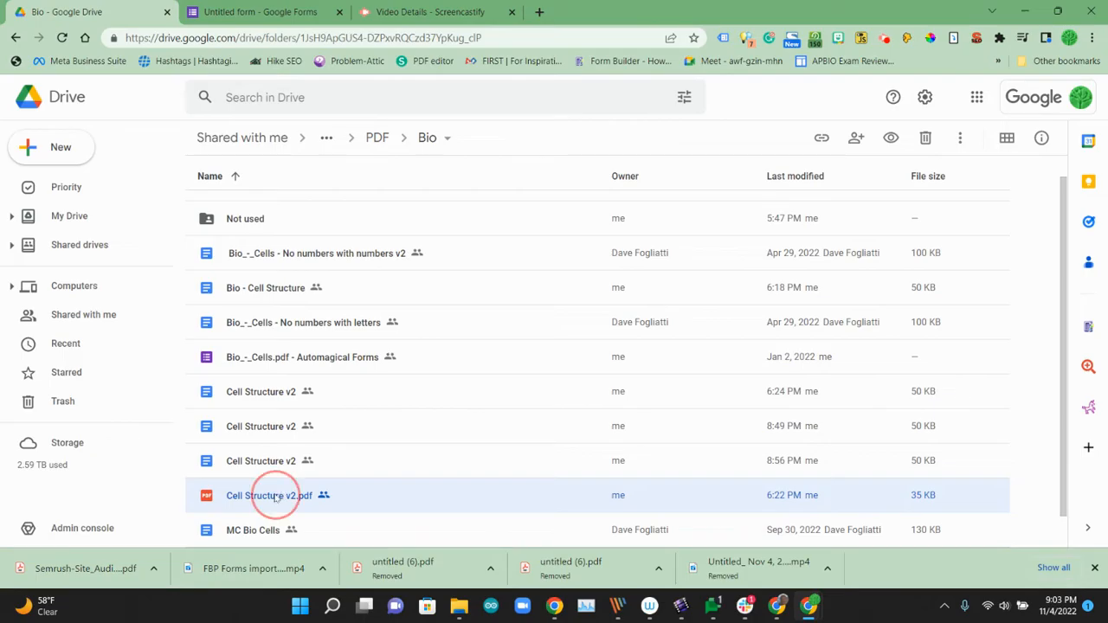
double_click(269, 494)
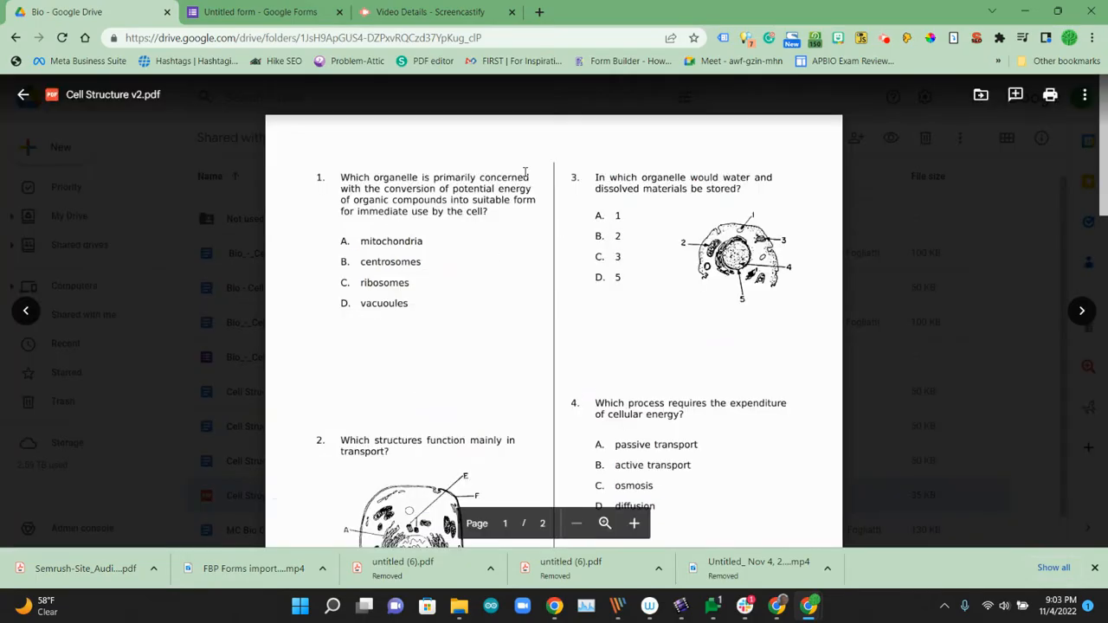
click(260, 11)
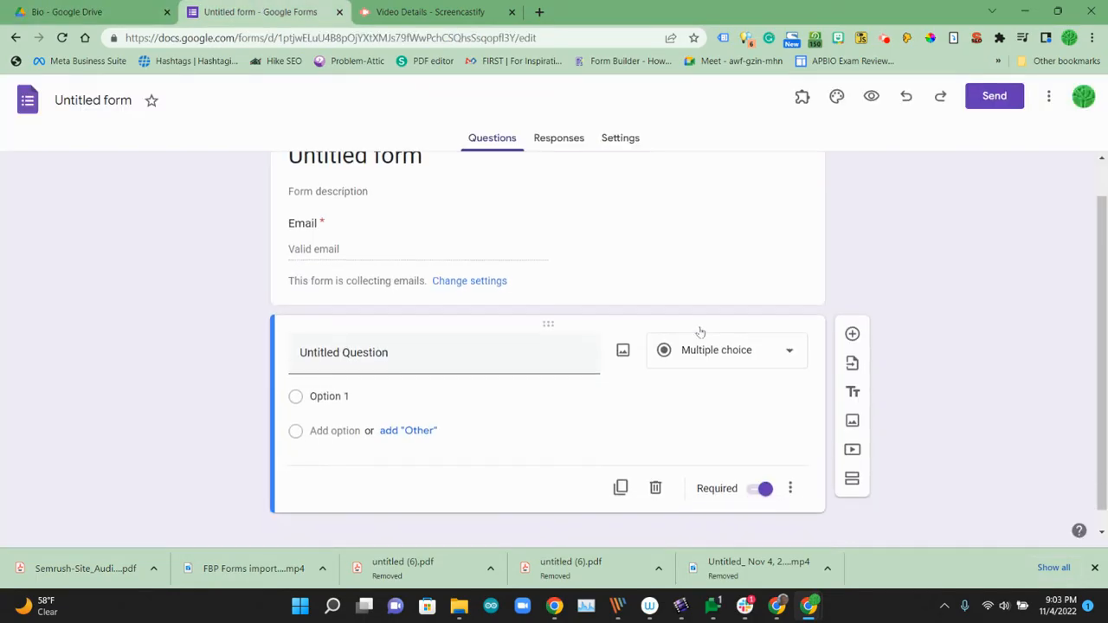
Step: Launch the Form Builder Plus add-on and search its Drive Files picker for 'Cell'
click(802, 97)
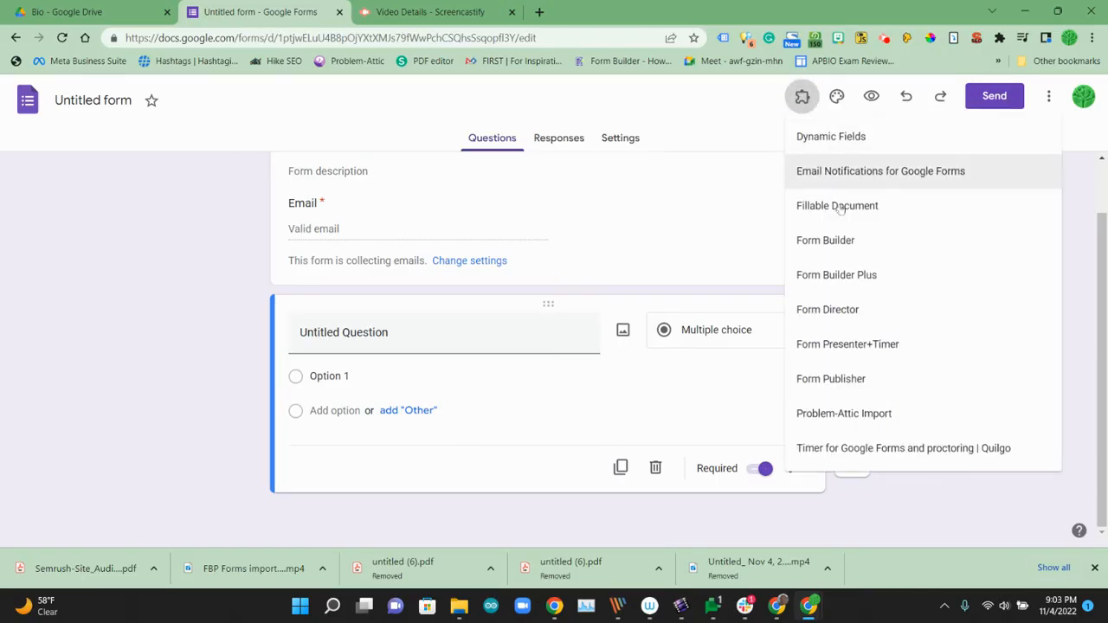
mouse_move(866, 274)
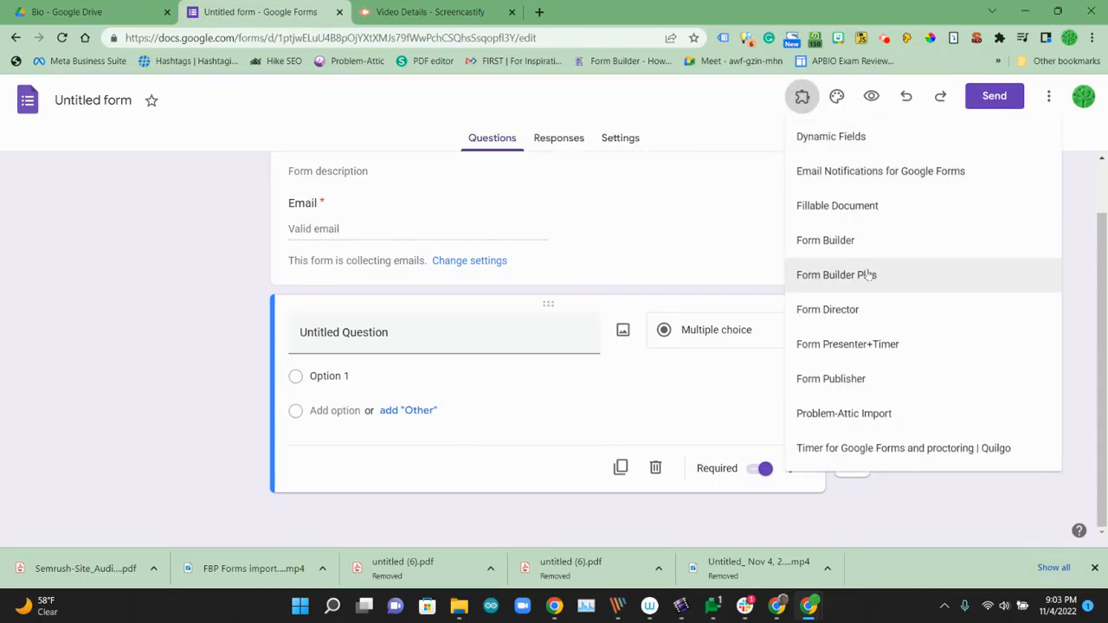
click(1049, 96)
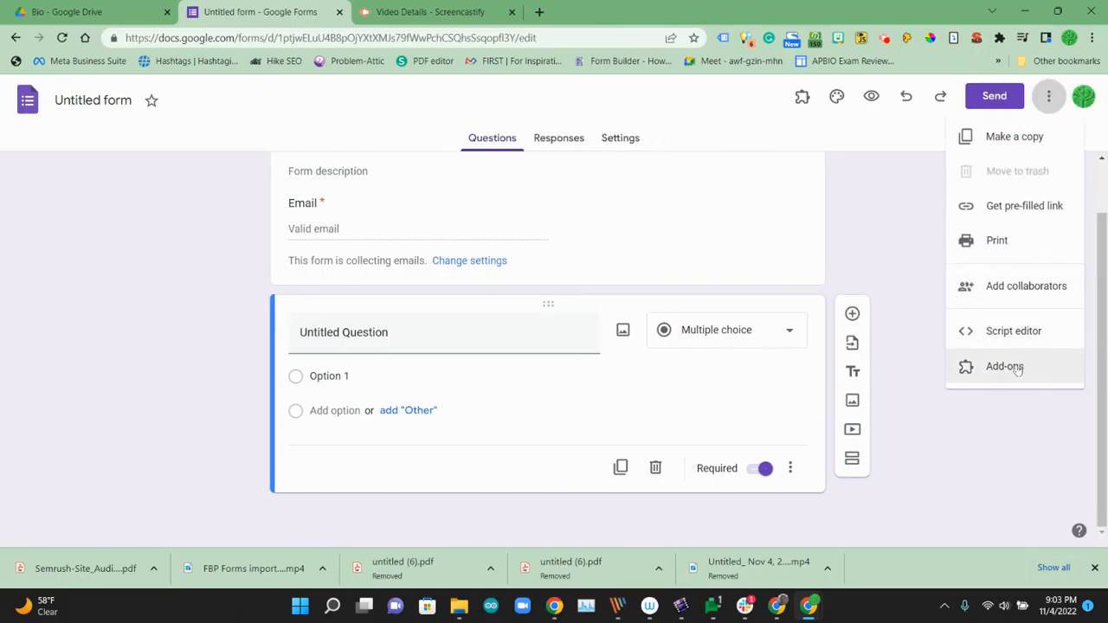
click(802, 96)
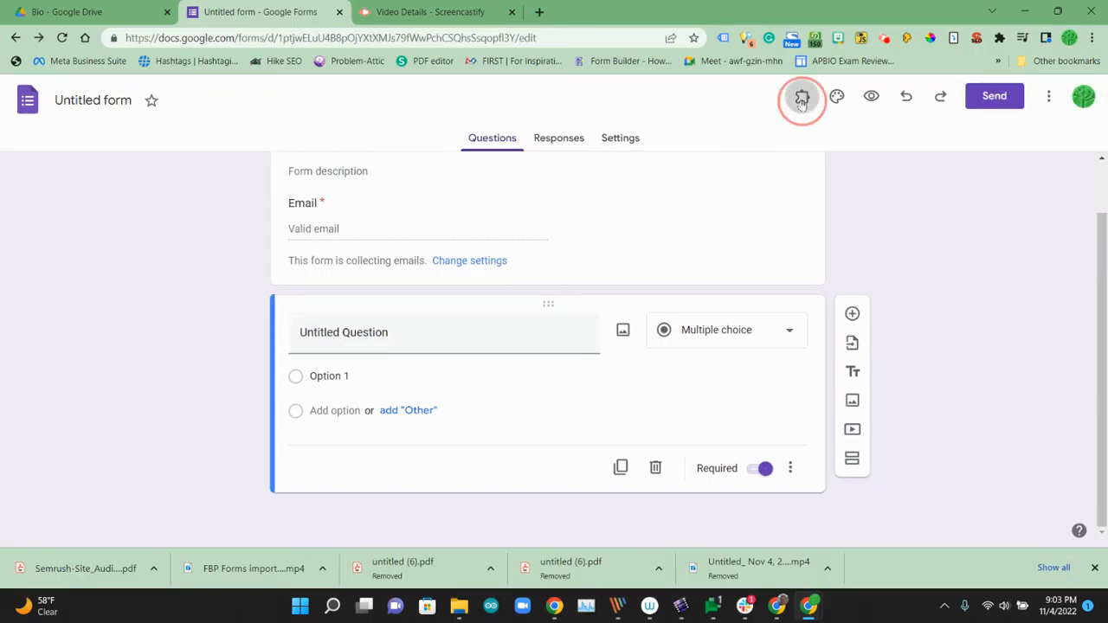
click(801, 96)
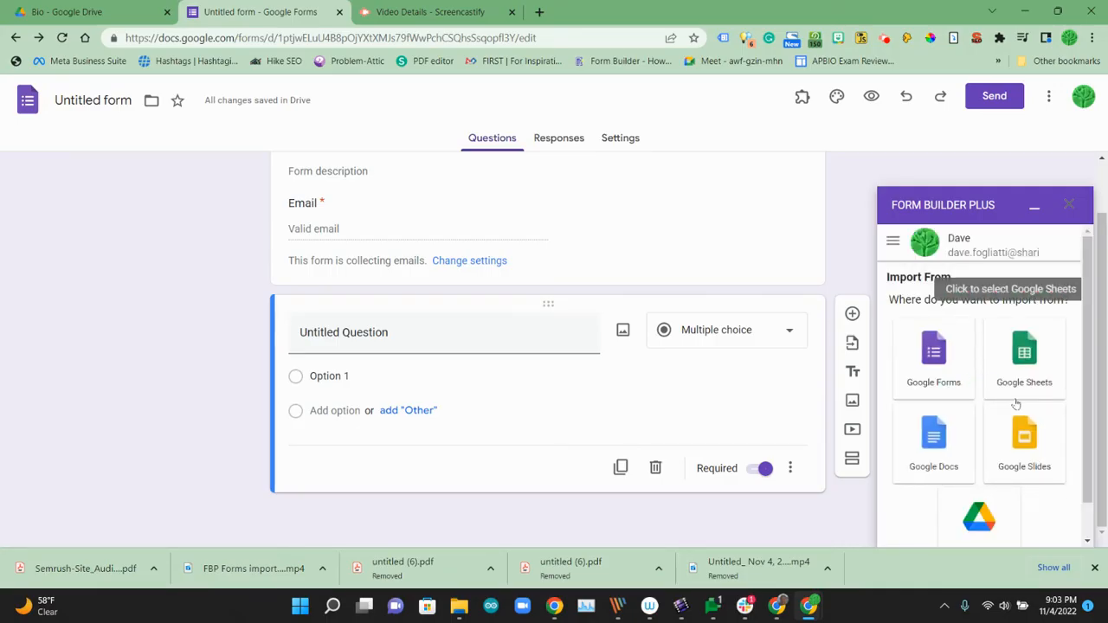
mouse_move(979, 517)
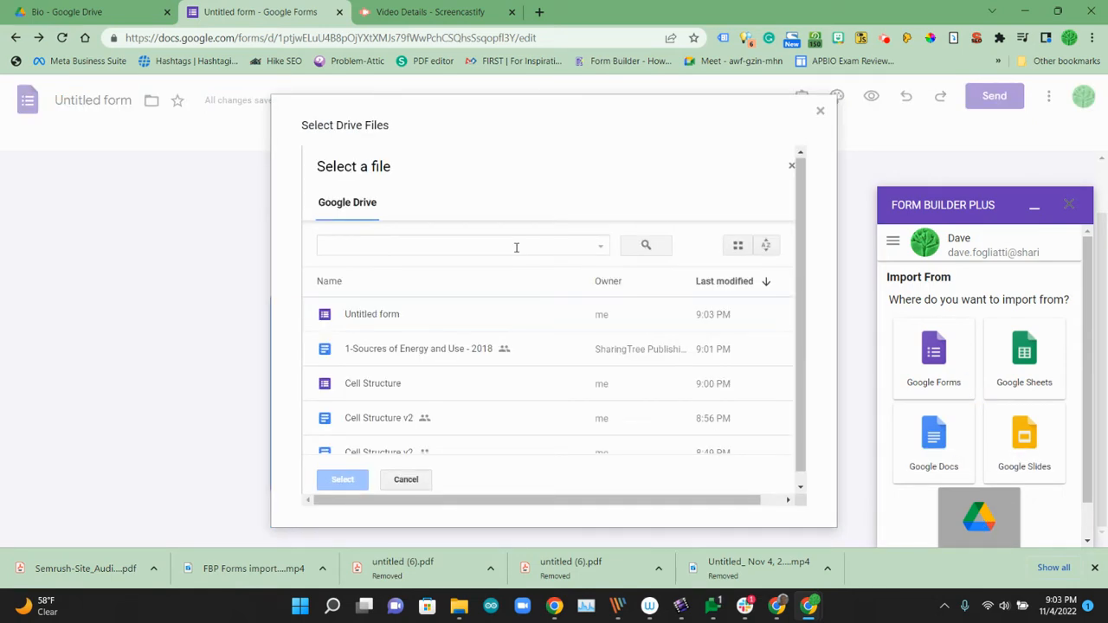
text(Cell)
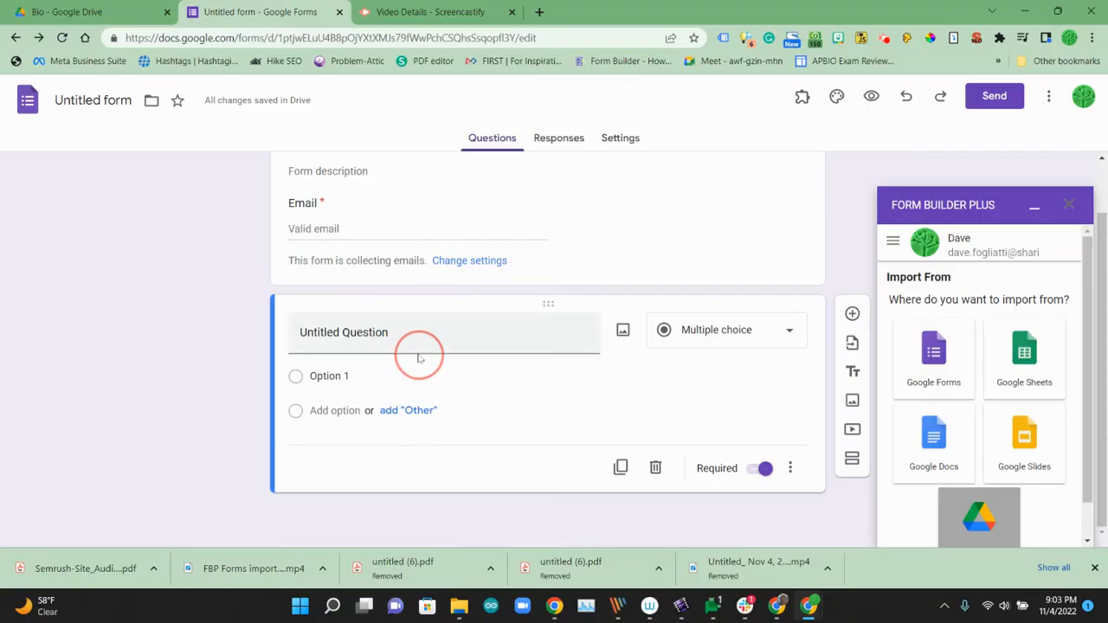
mouse_move(675, 432)
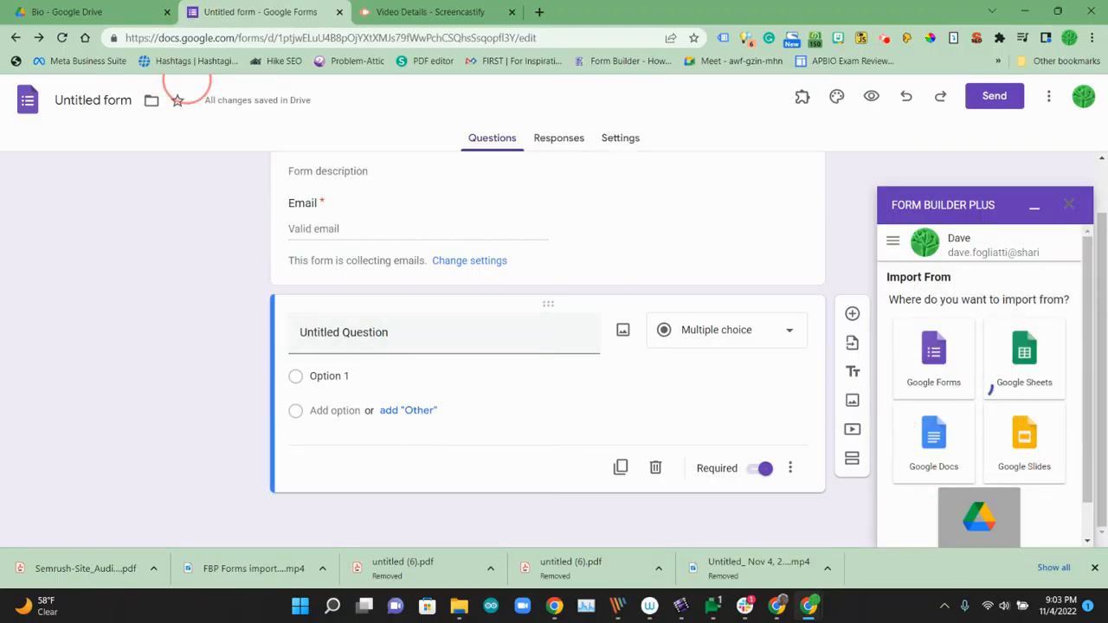
Step: Compare the PDF, then review the 16 parsed Cell Structure fields in the 'Ready to import' list down to Preview
click(67, 11)
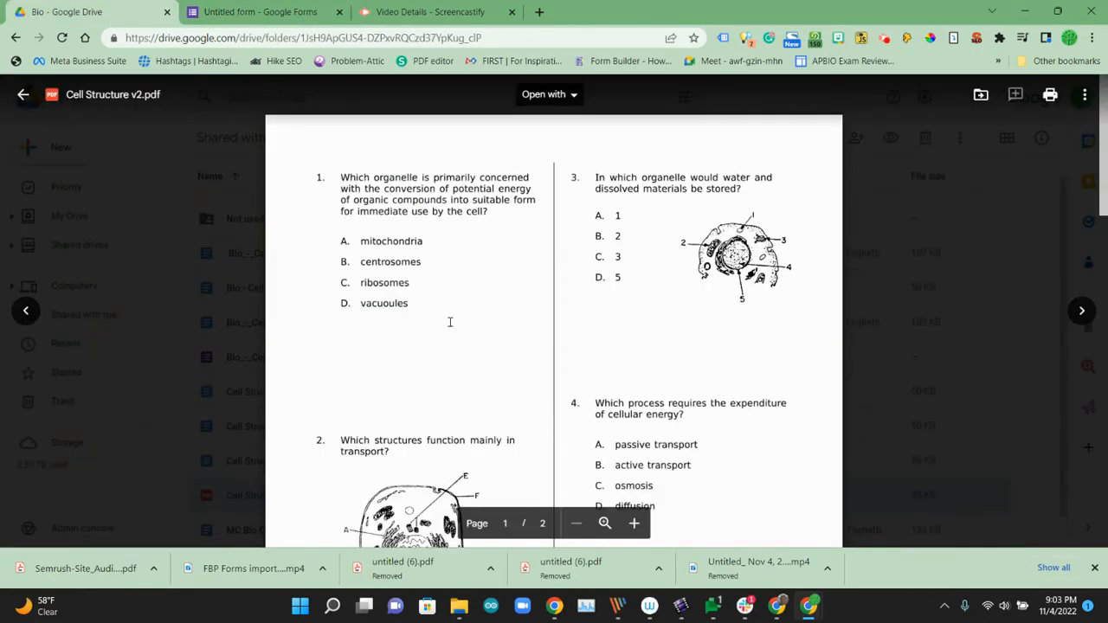
mouse_move(660, 251)
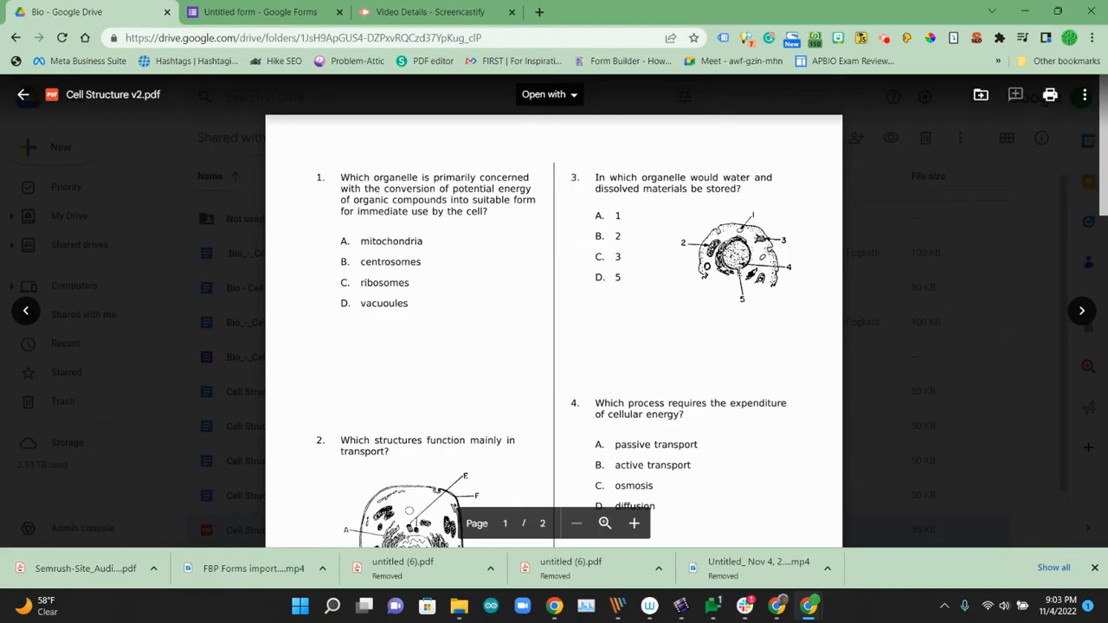
scroll(down, 3)
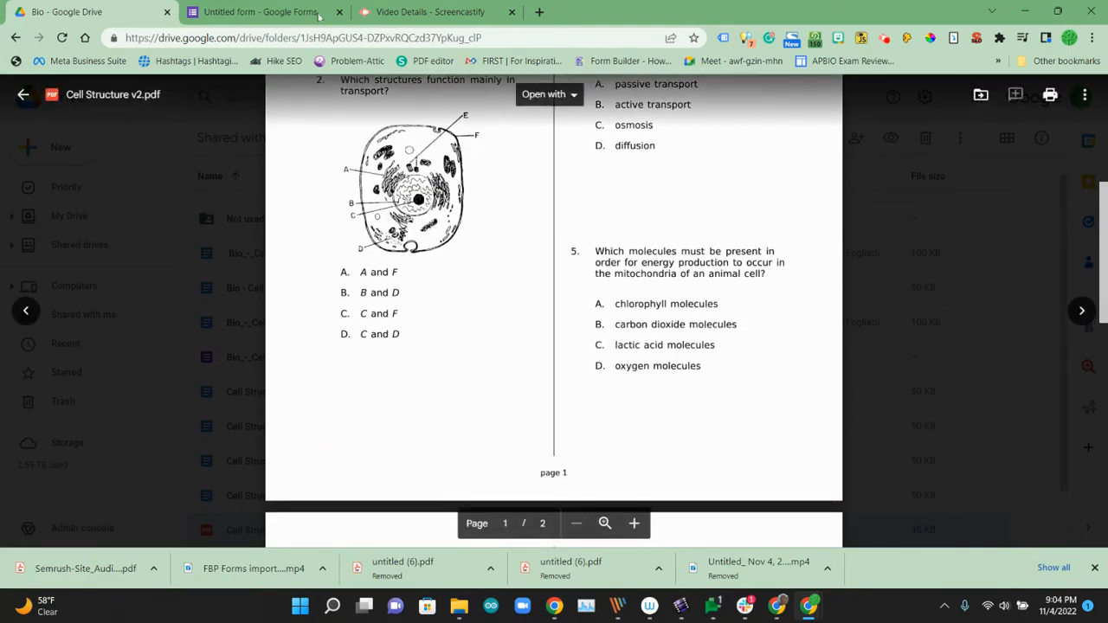
click(260, 11)
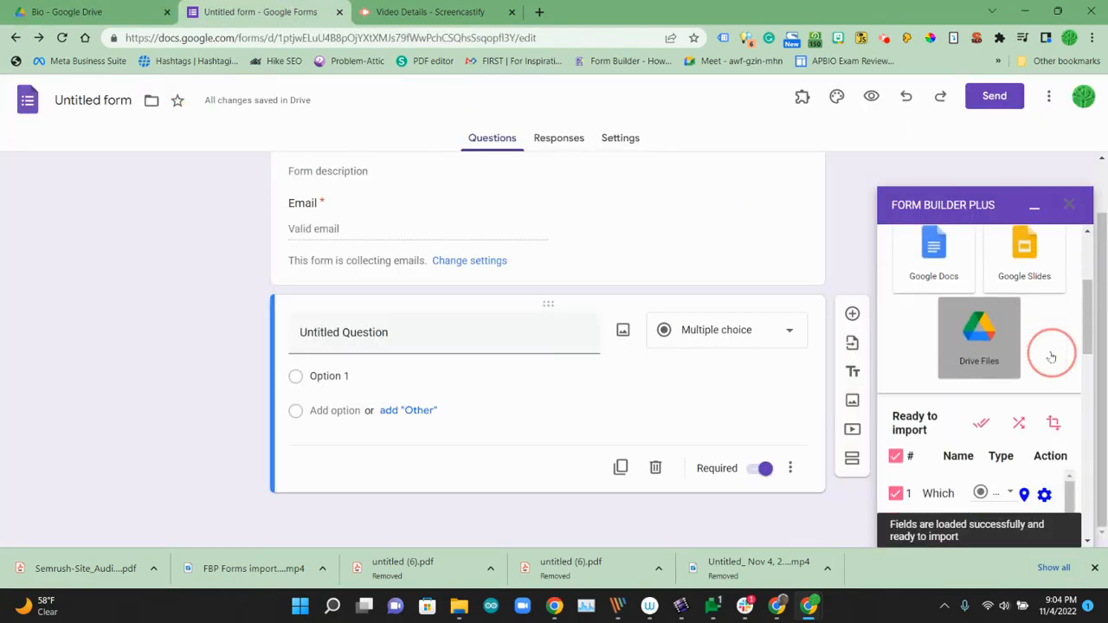
scroll(down, 3)
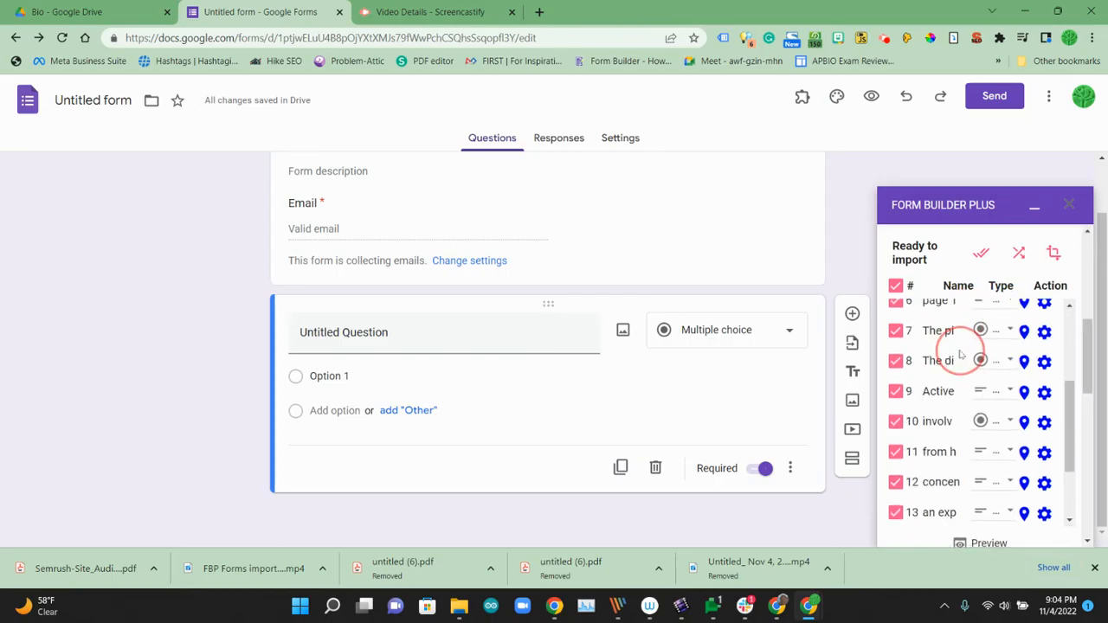
scroll(down, 3)
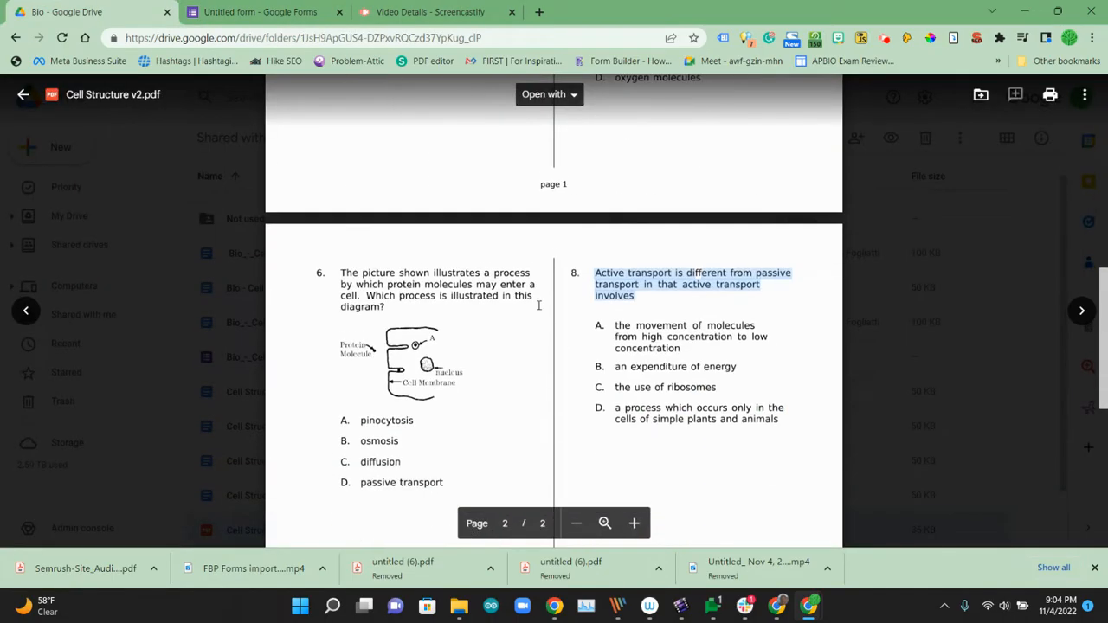
click(260, 11)
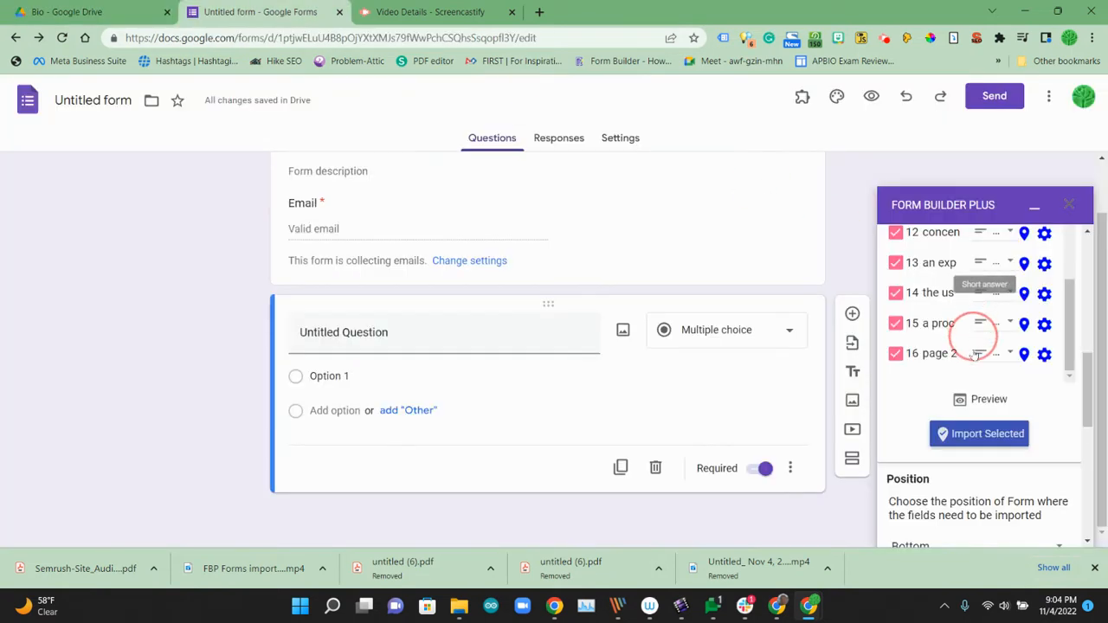
scroll(down, 3)
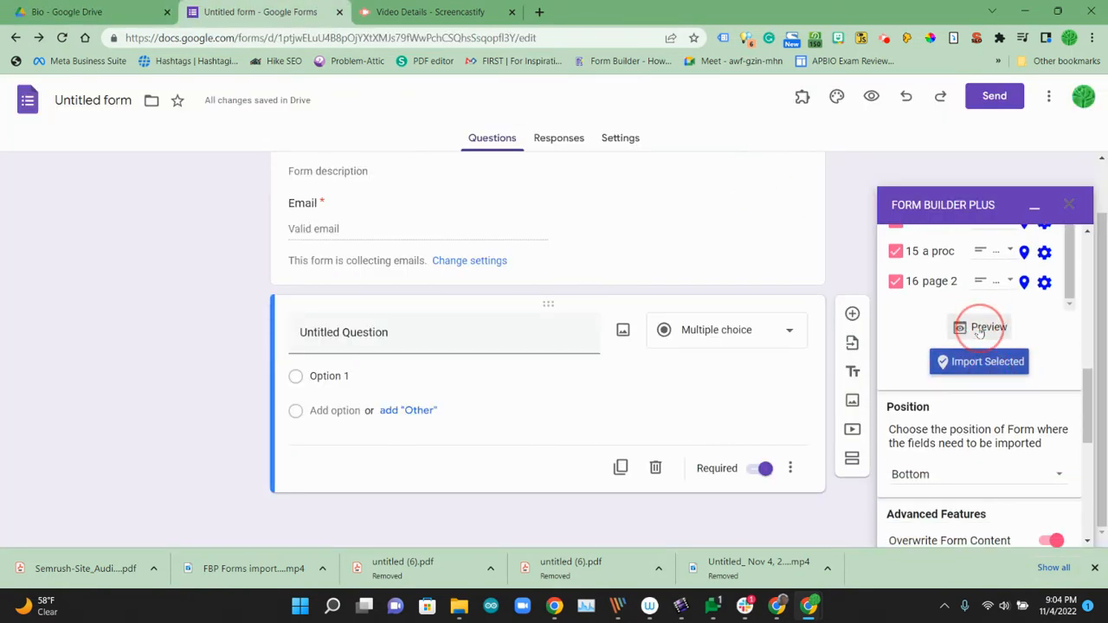
click(980, 361)
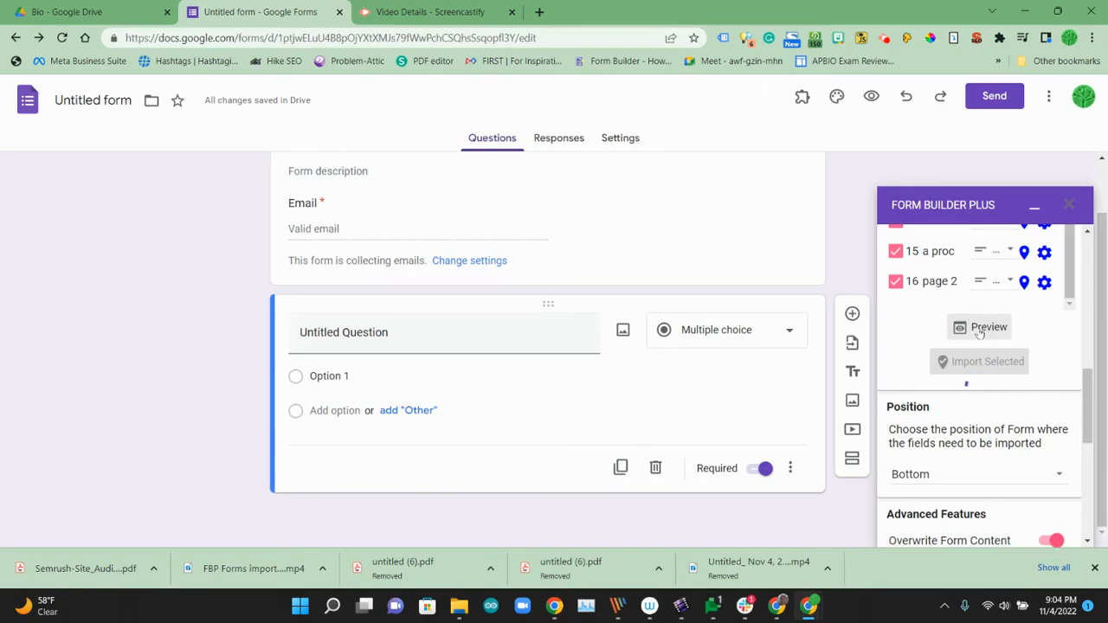
click(989, 327)
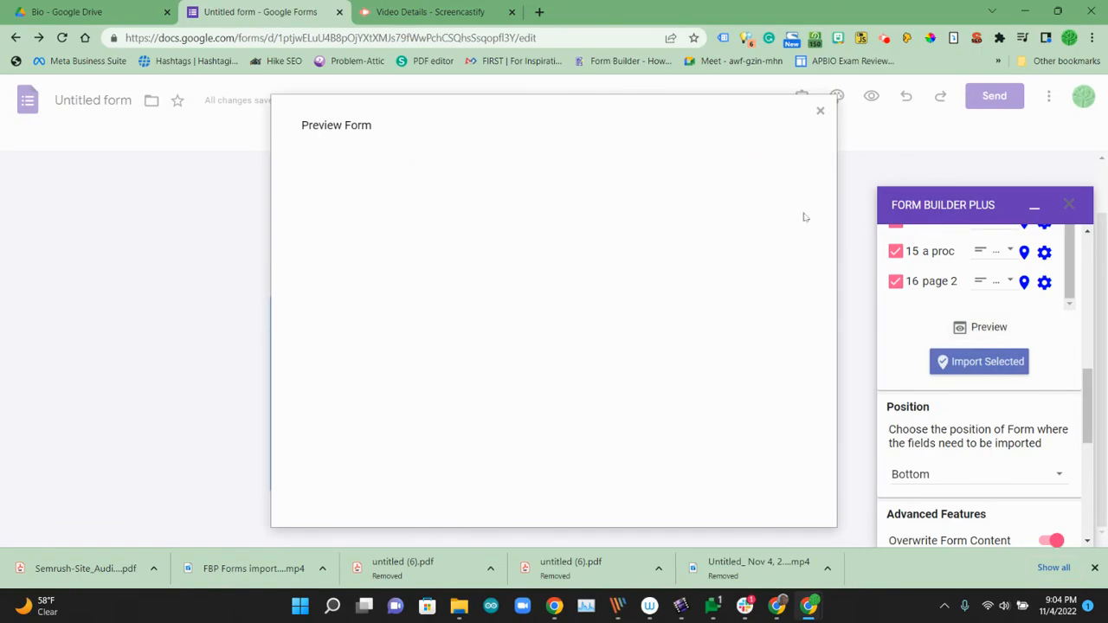
click(989, 327)
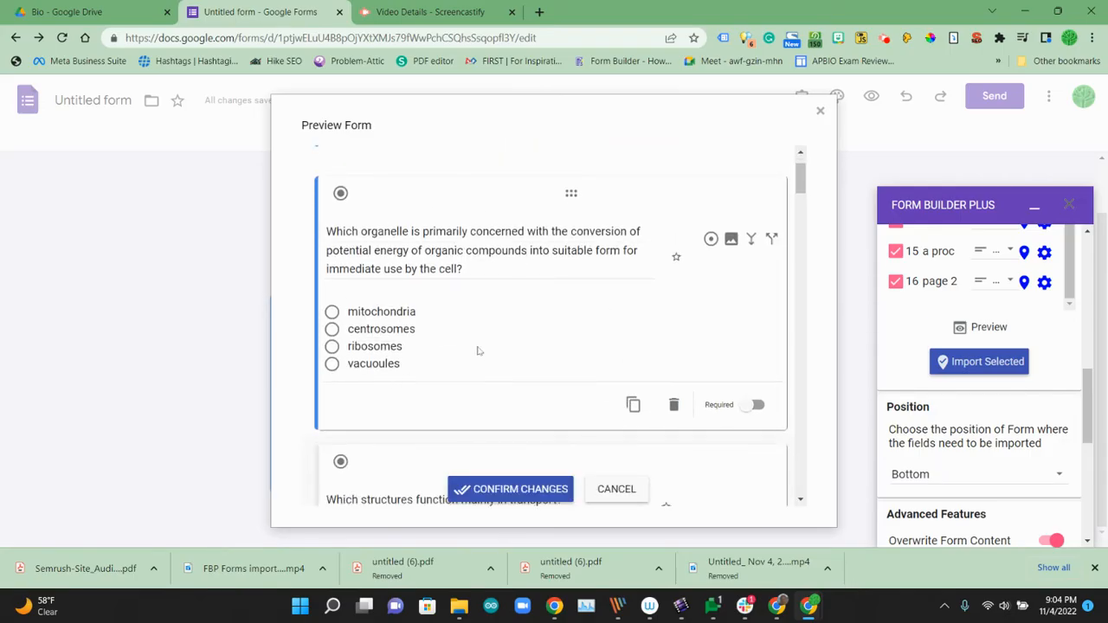
mouse_move(463, 339)
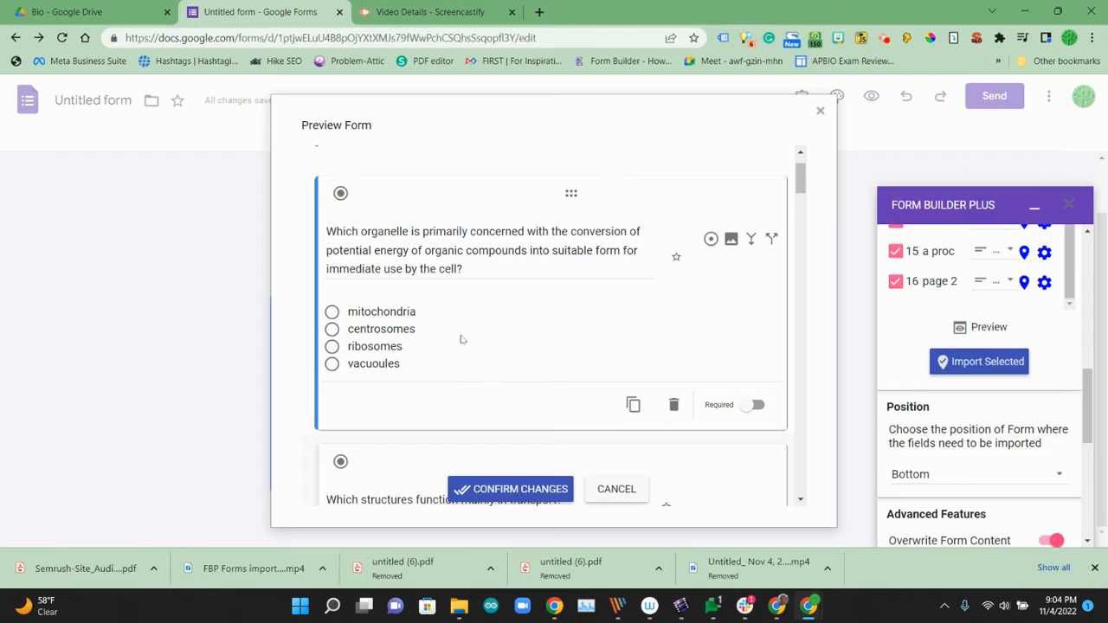
scroll(down, 3)
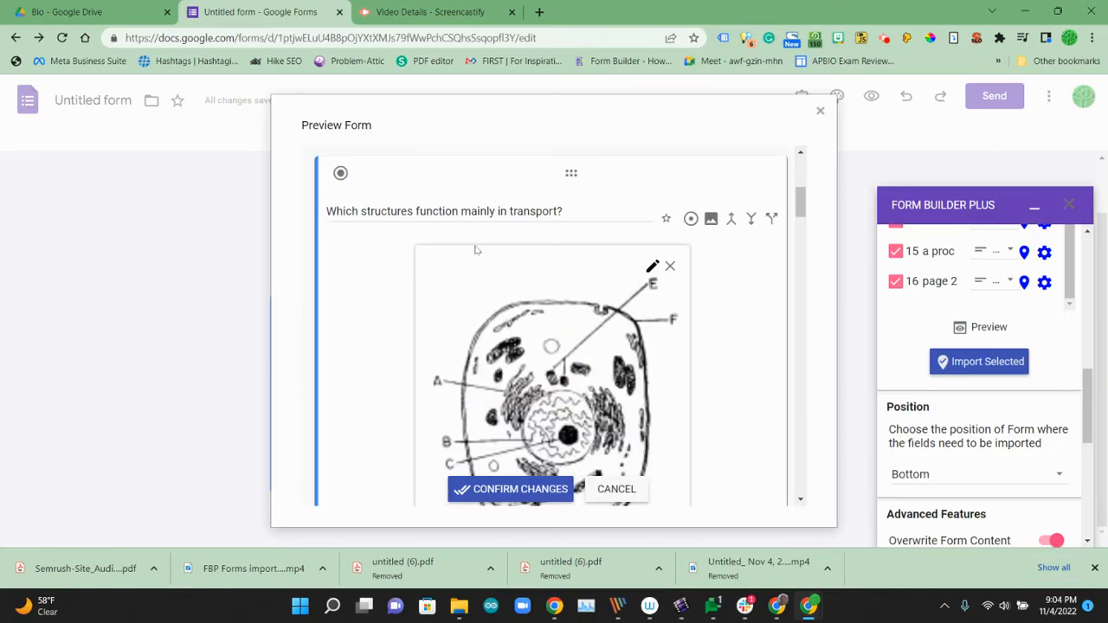
scroll(down, 3)
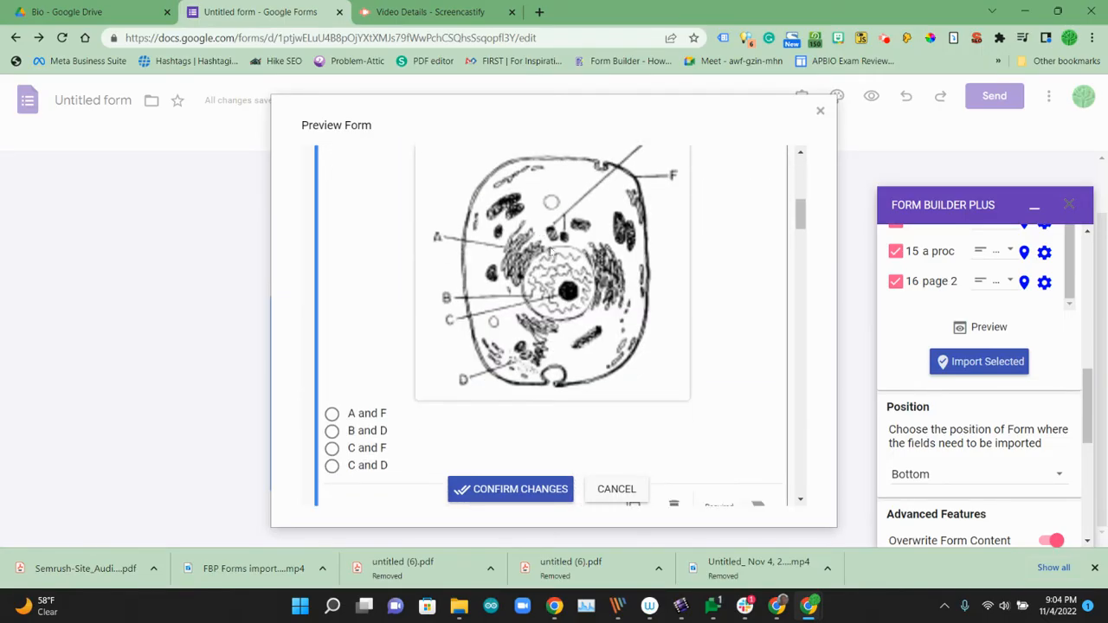
scroll(down, 3)
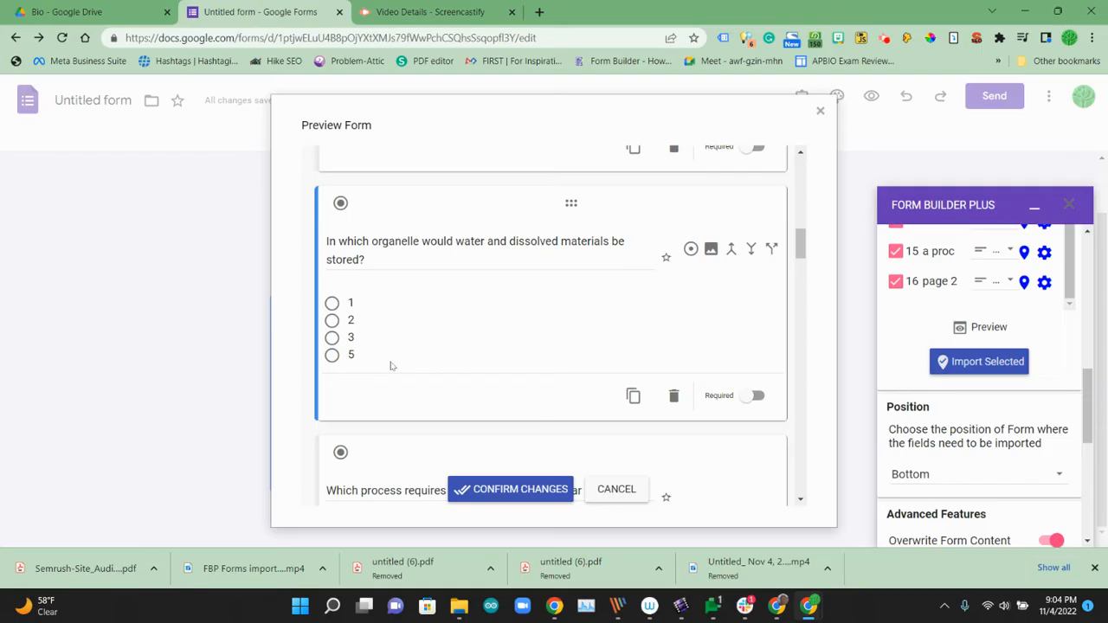
scroll(down, 3)
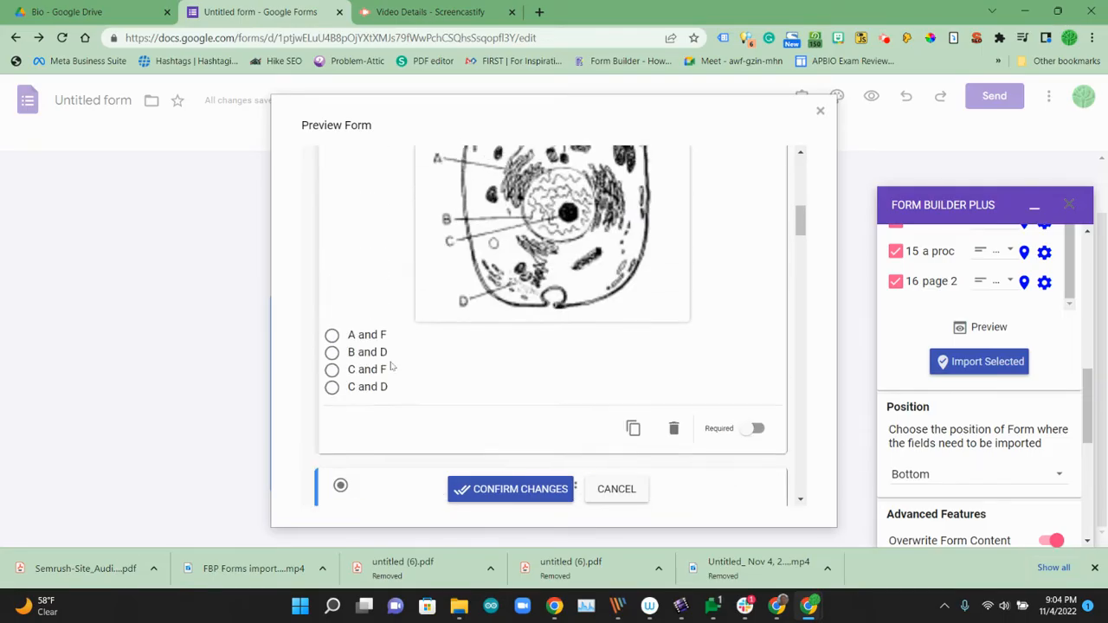
scroll(down, 3)
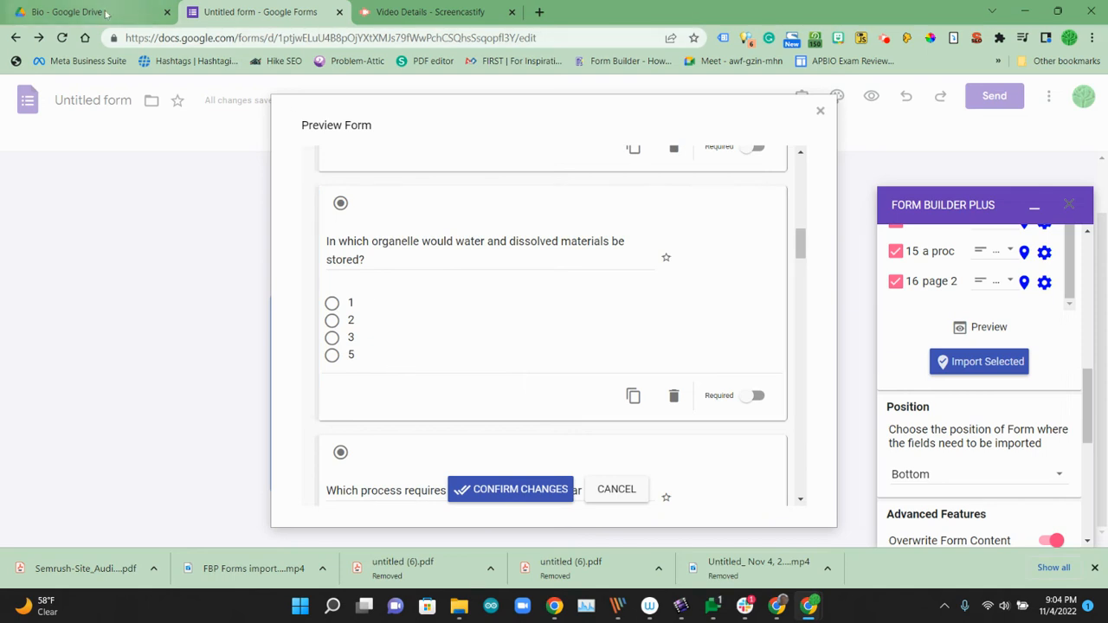
click(65, 11)
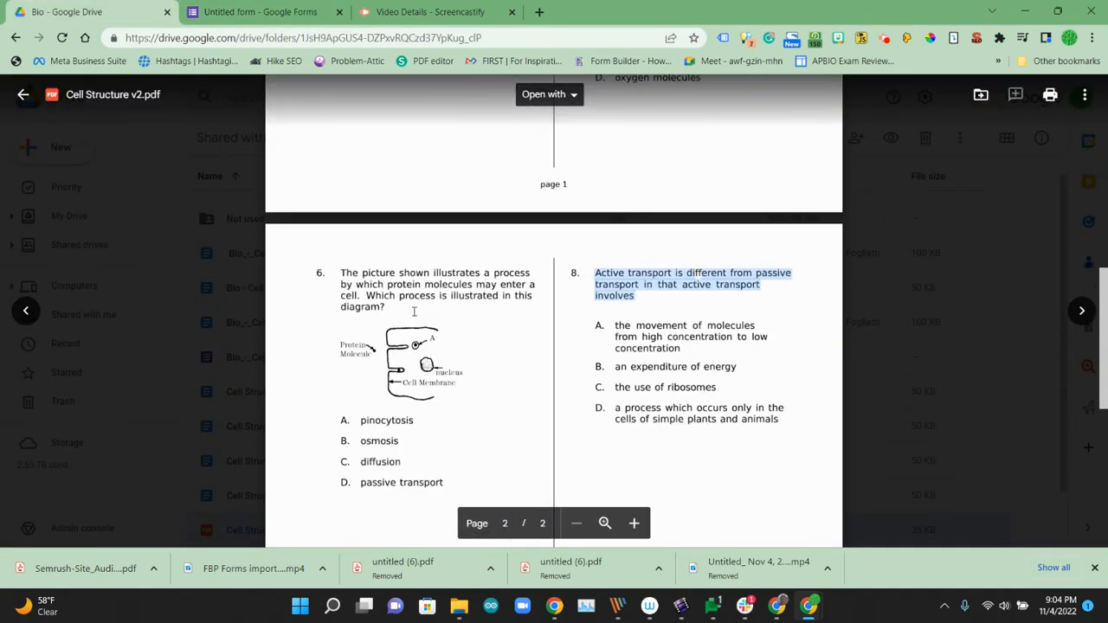
scroll(up, 3)
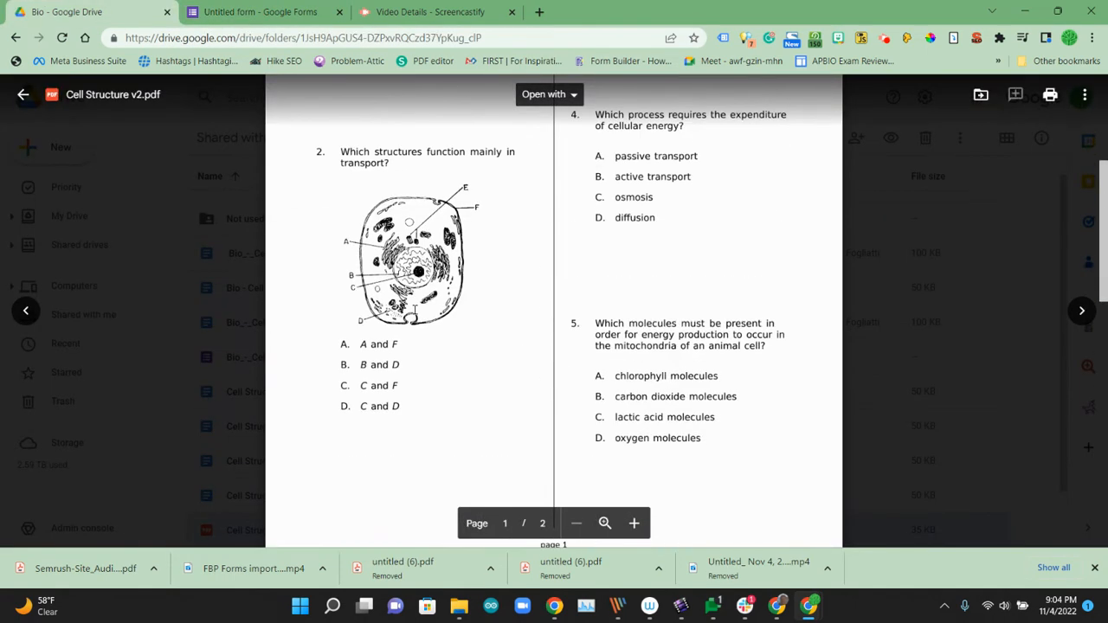
scroll(up, 3)
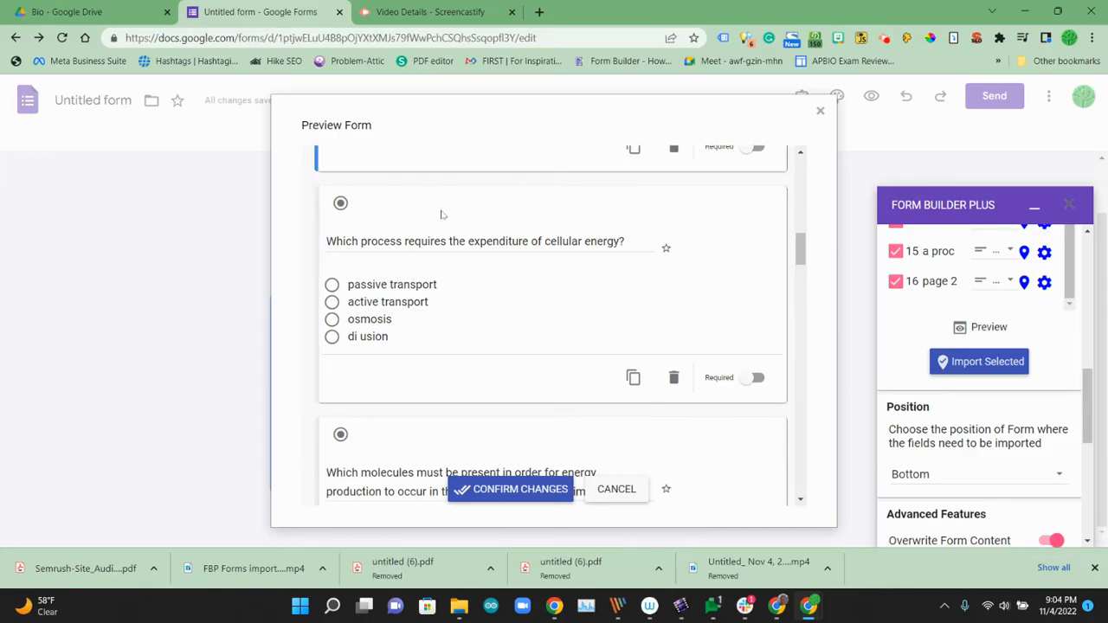
Step: Scroll the Preview Form dialog down past the mitochondria question to the stray 'page 1' item
scroll(down, 3)
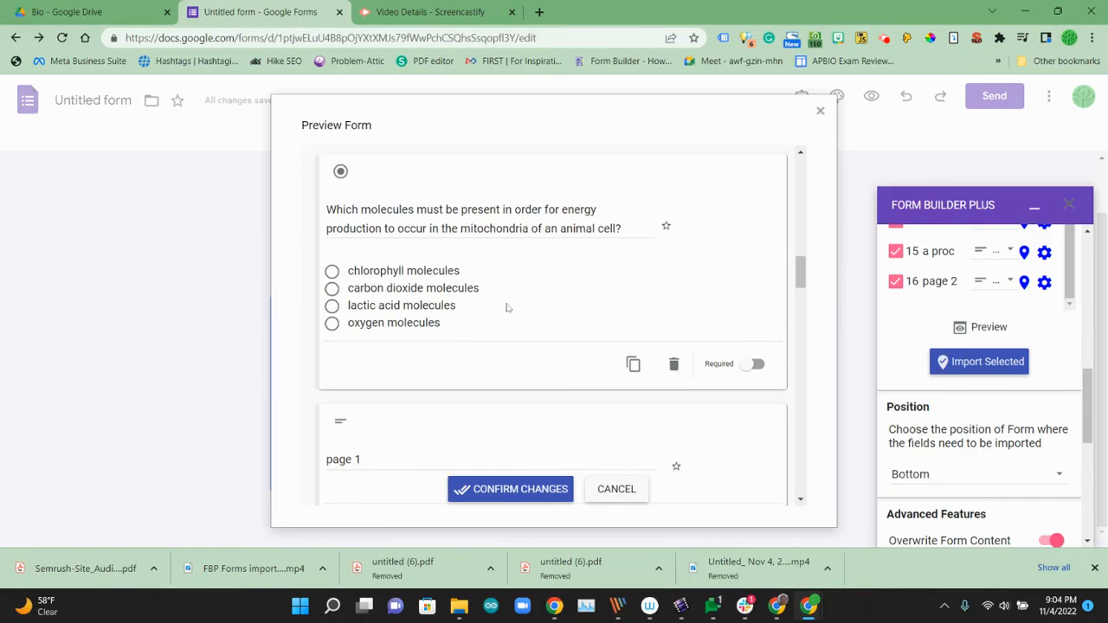
scroll(down, 3)
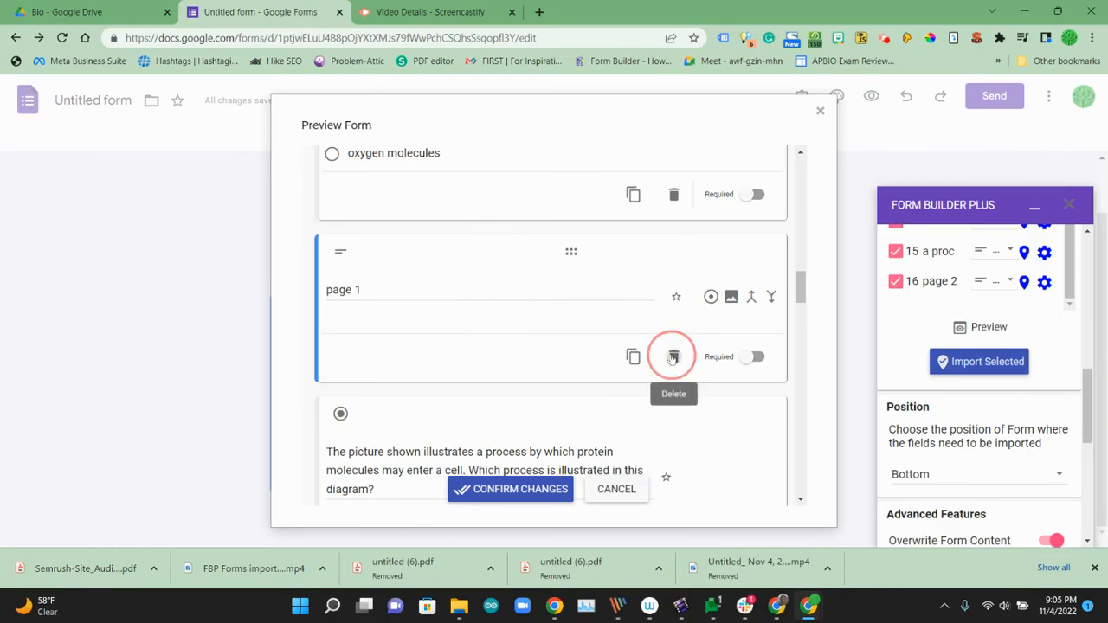
scroll(down, 3)
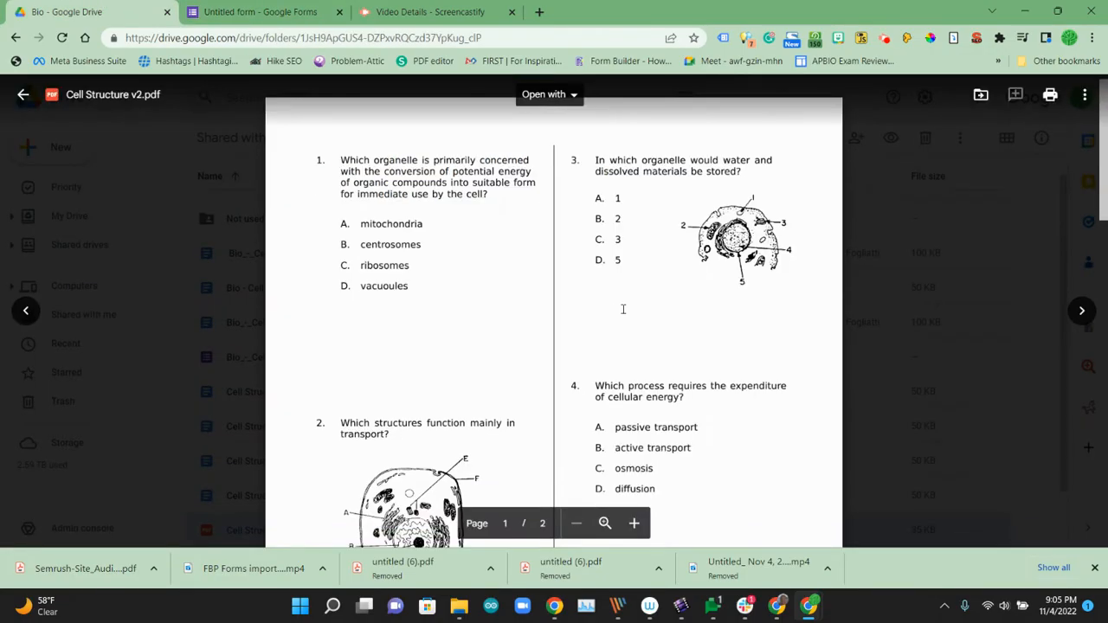
Step: Check page 2 of the PDF and return to the preview at question 7 about a molecule too large to diffuse
scroll(down, 3)
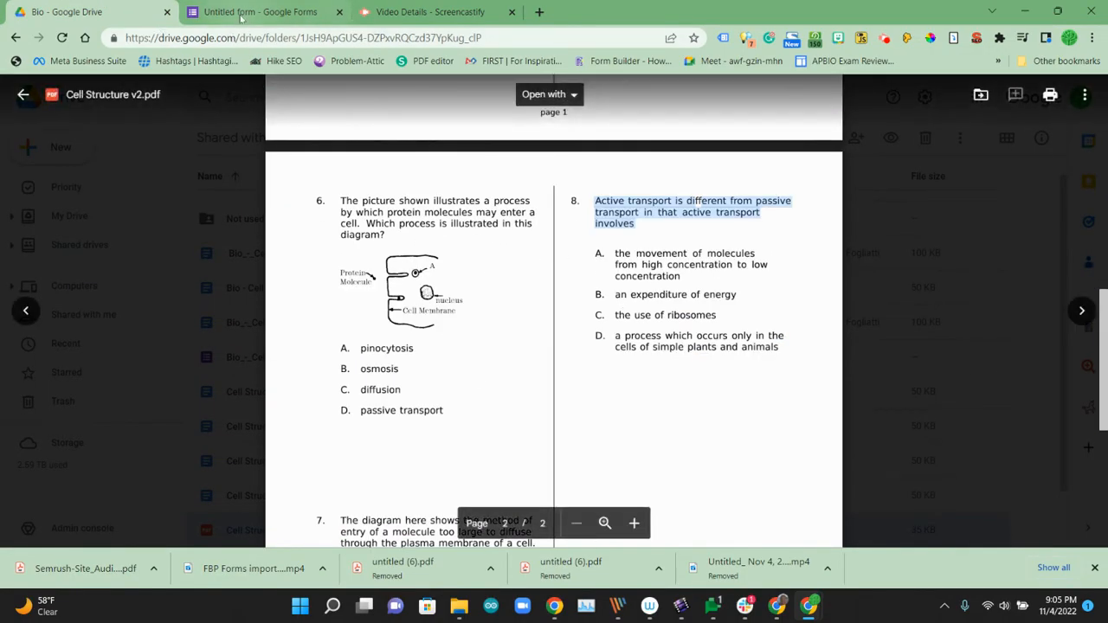
click(260, 11)
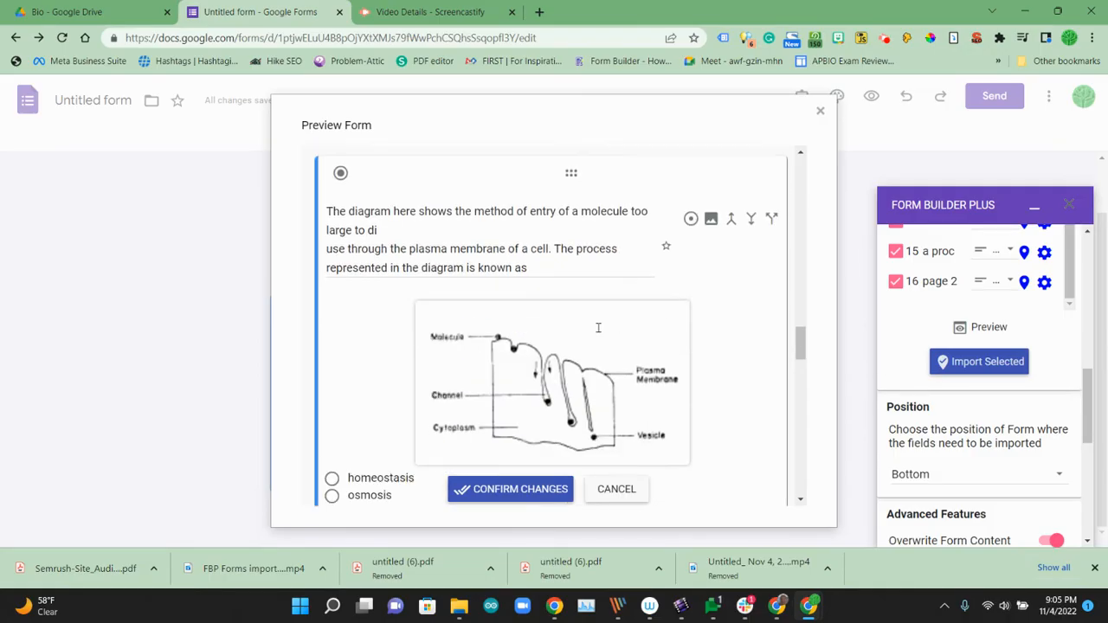
scroll(down, 3)
text(ff)
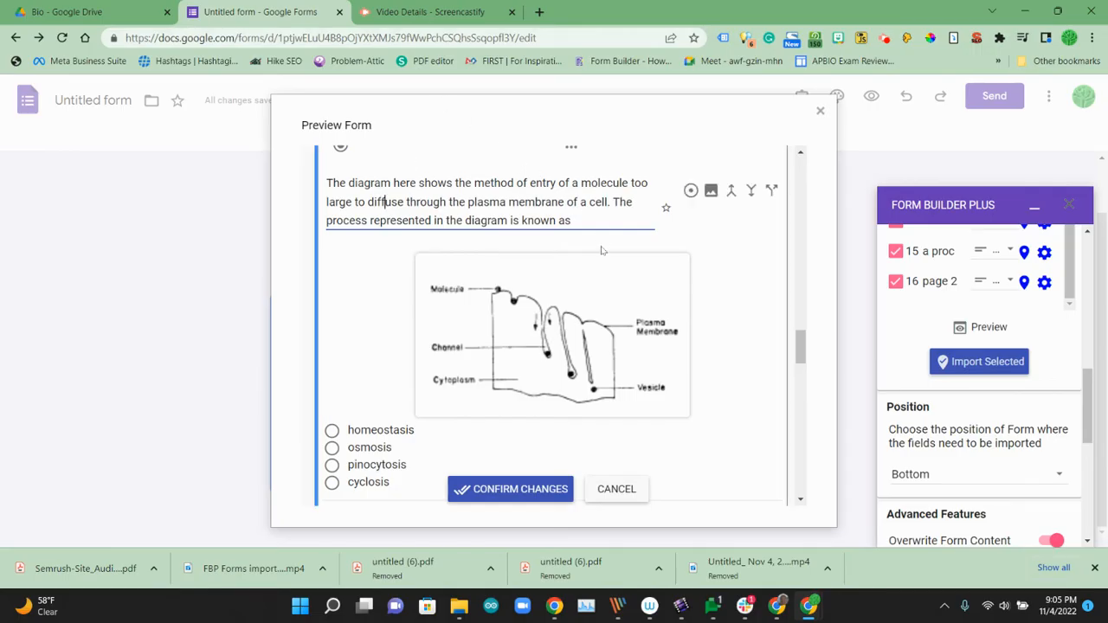
Step: Reach the active-transport question and select the leftover 'involves' fragment for merging
scroll(down, 3)
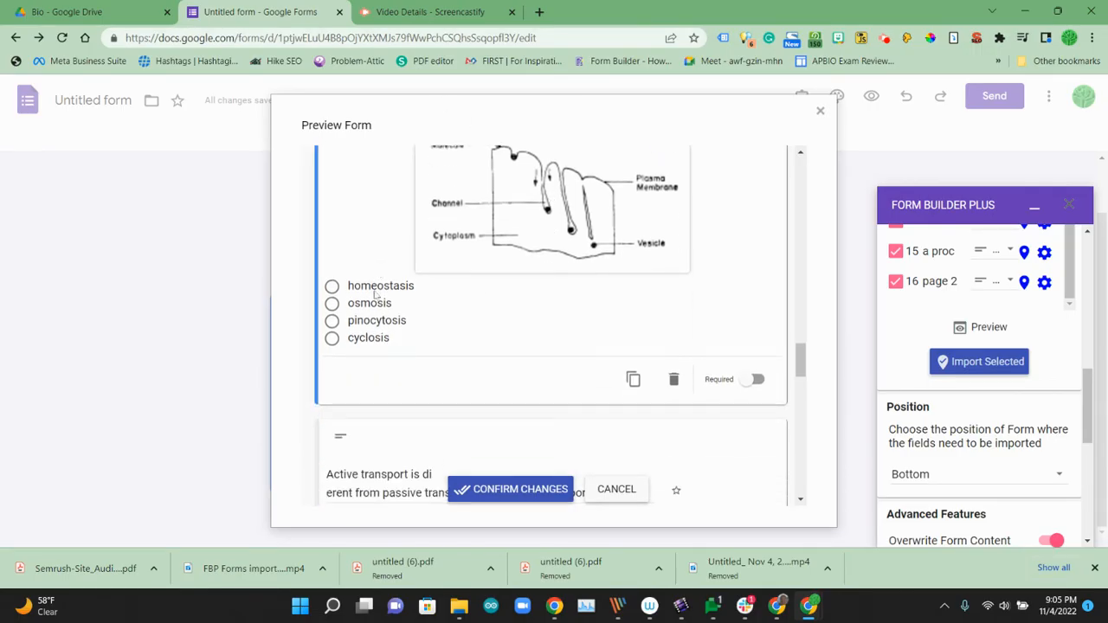
scroll(down, 3)
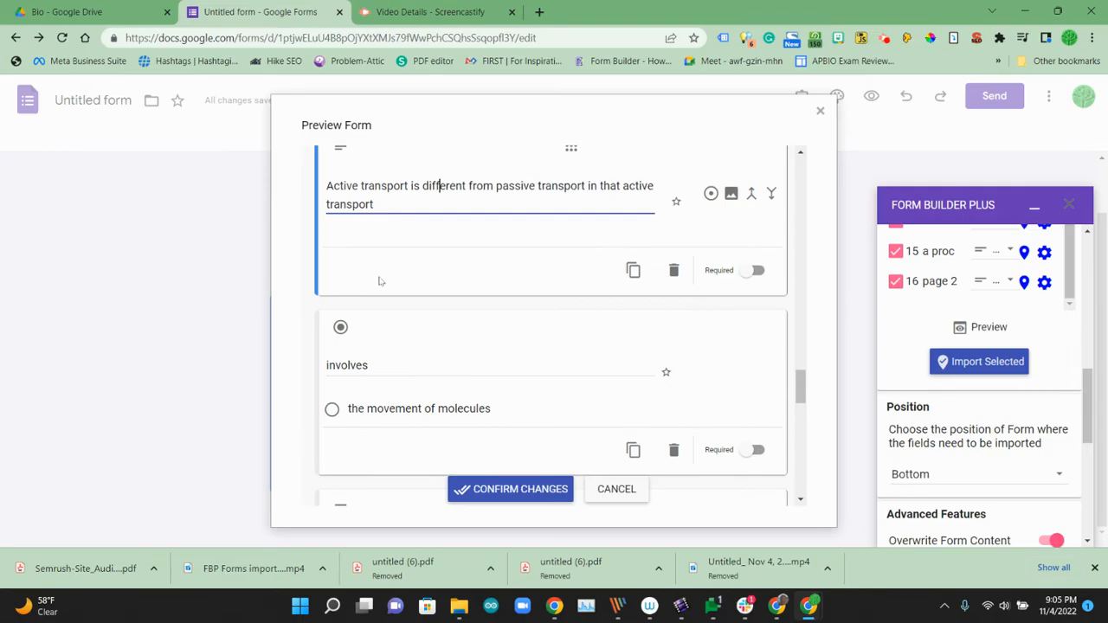
click(485, 364)
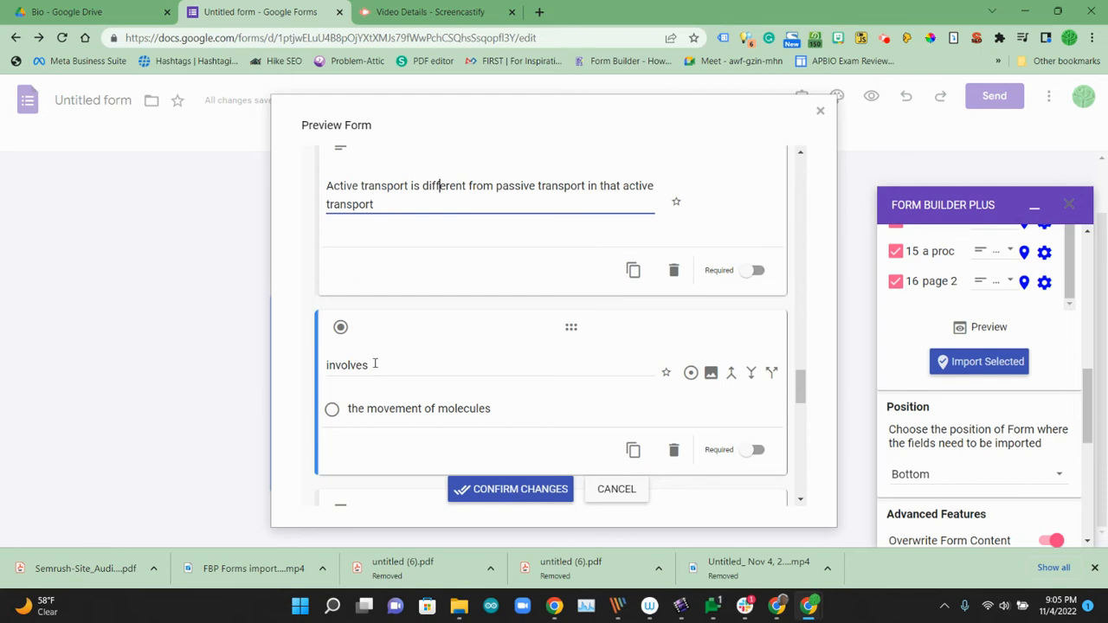
mouse_move(732, 372)
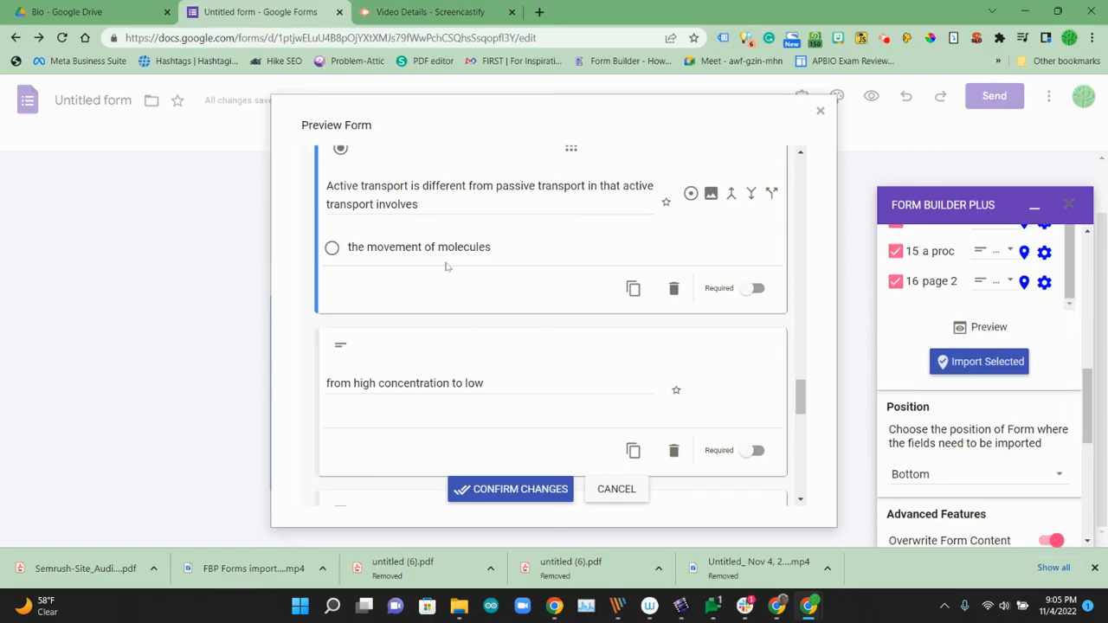
Step: Join 'from high concentration to low concentration' onto the first answer option of the active-transport question
triple_click(404, 383)
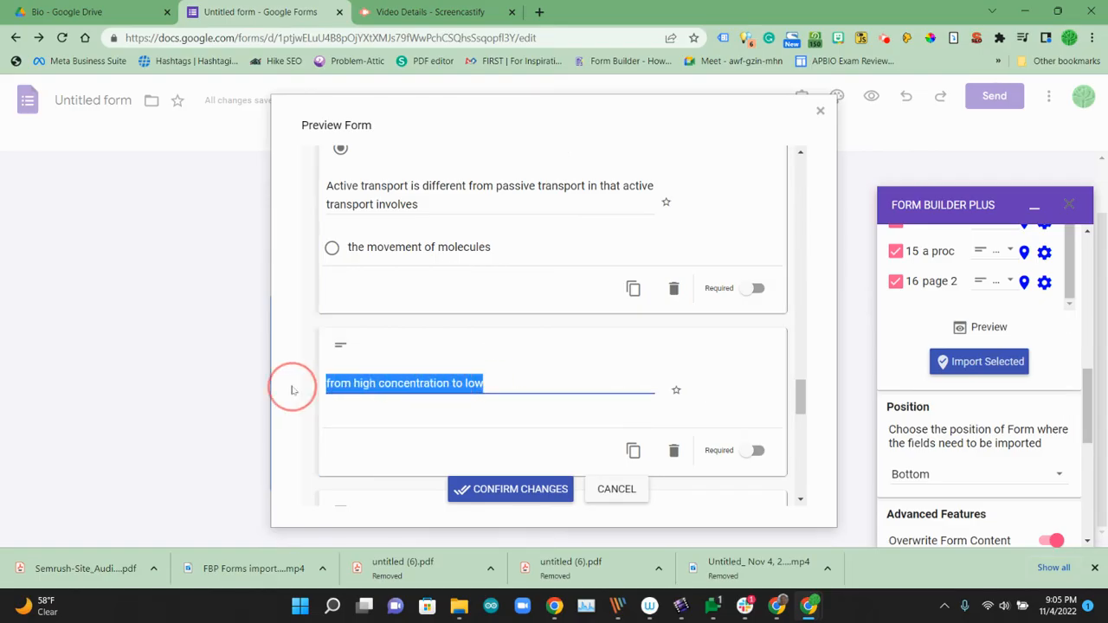
scroll(down, 3)
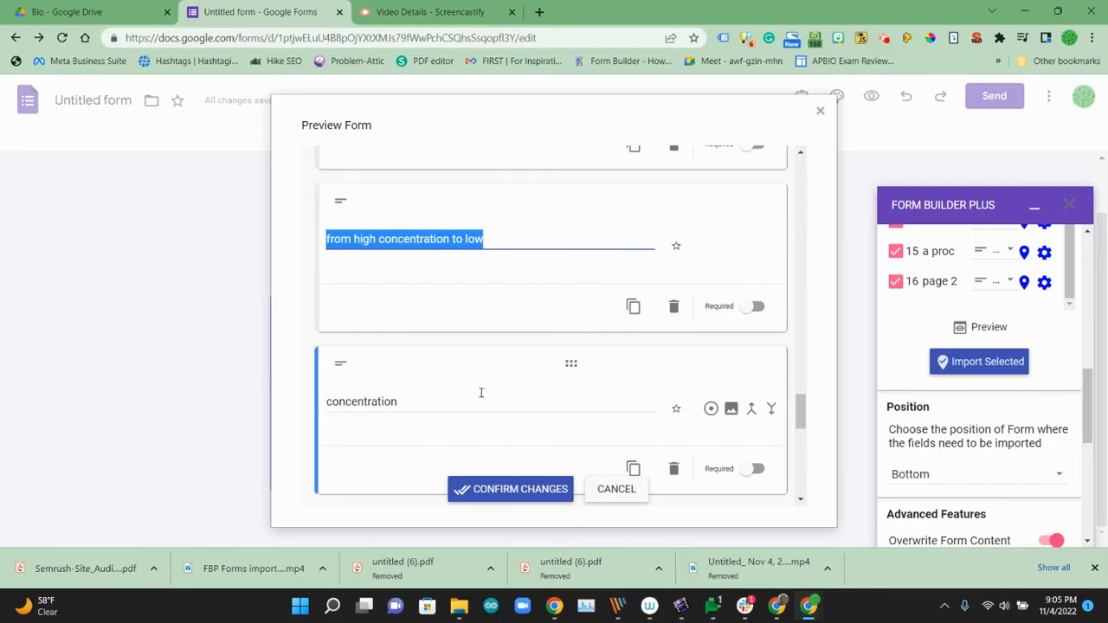
mouse_move(770, 408)
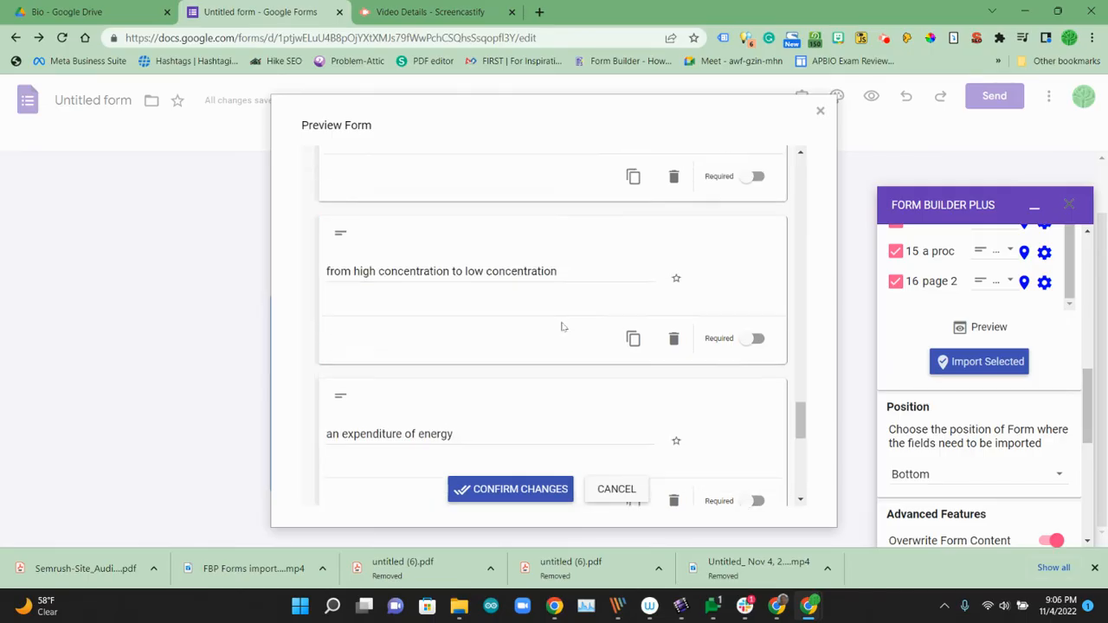
scroll(up, 3)
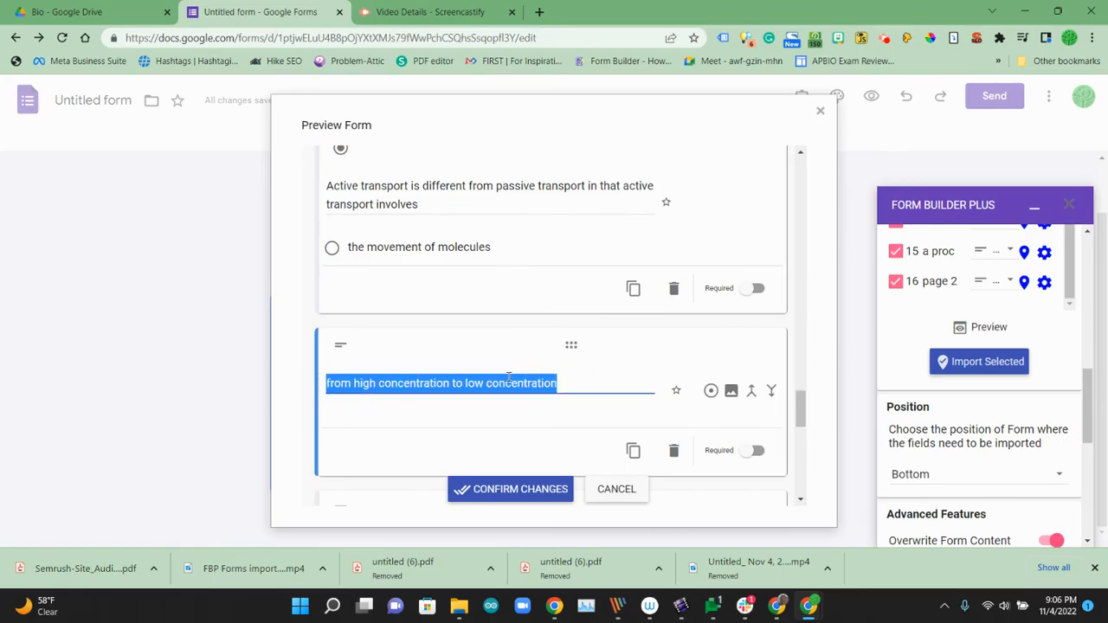
click(419, 247)
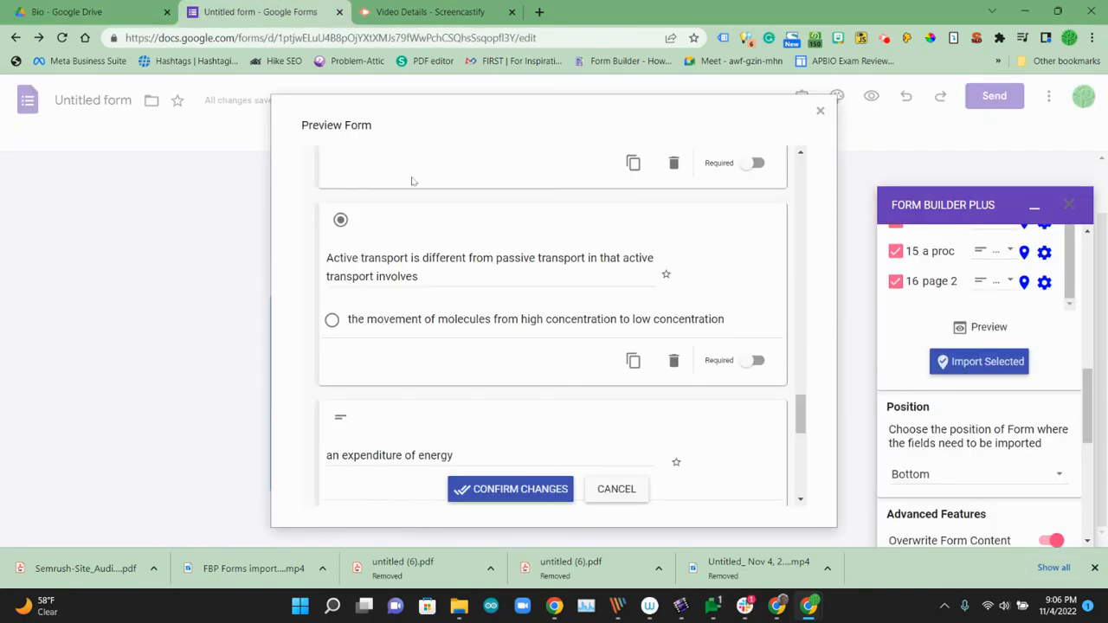
Step: Convert the loose fragments into options and merge 'an expenditure of energy', ending with 'simple plants and animals' as the fourth choice
scroll(down, 3)
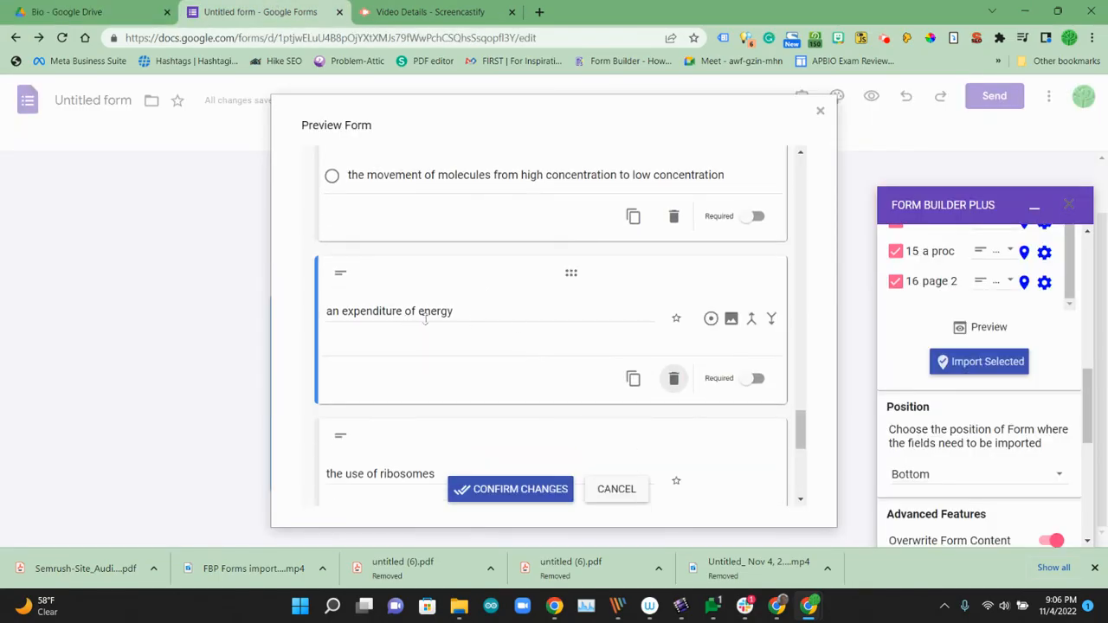
mouse_move(710, 319)
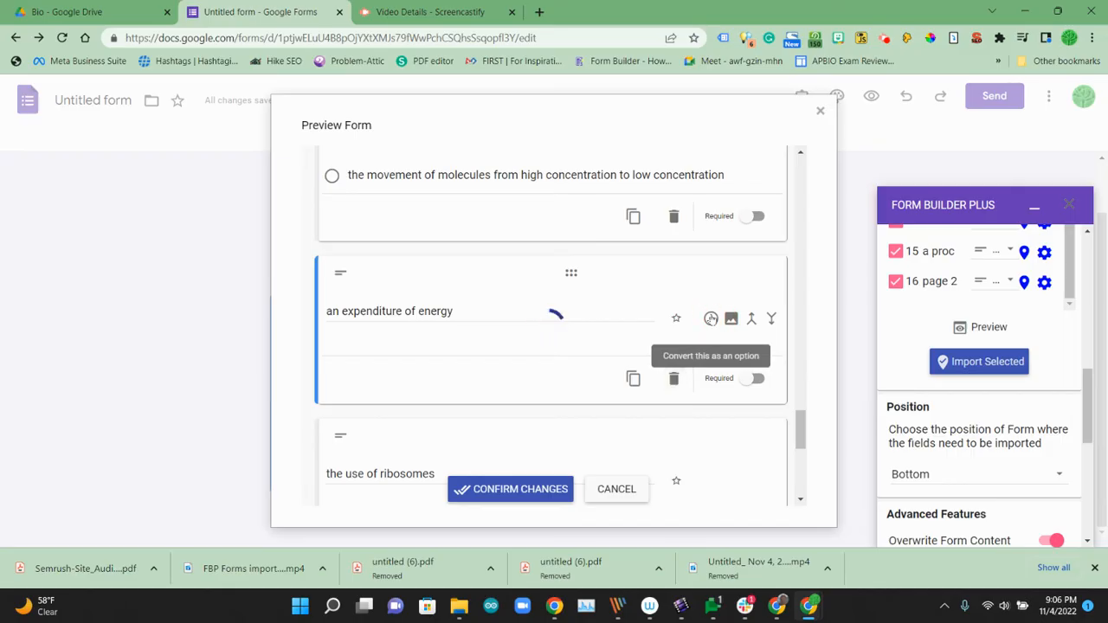
click(711, 318)
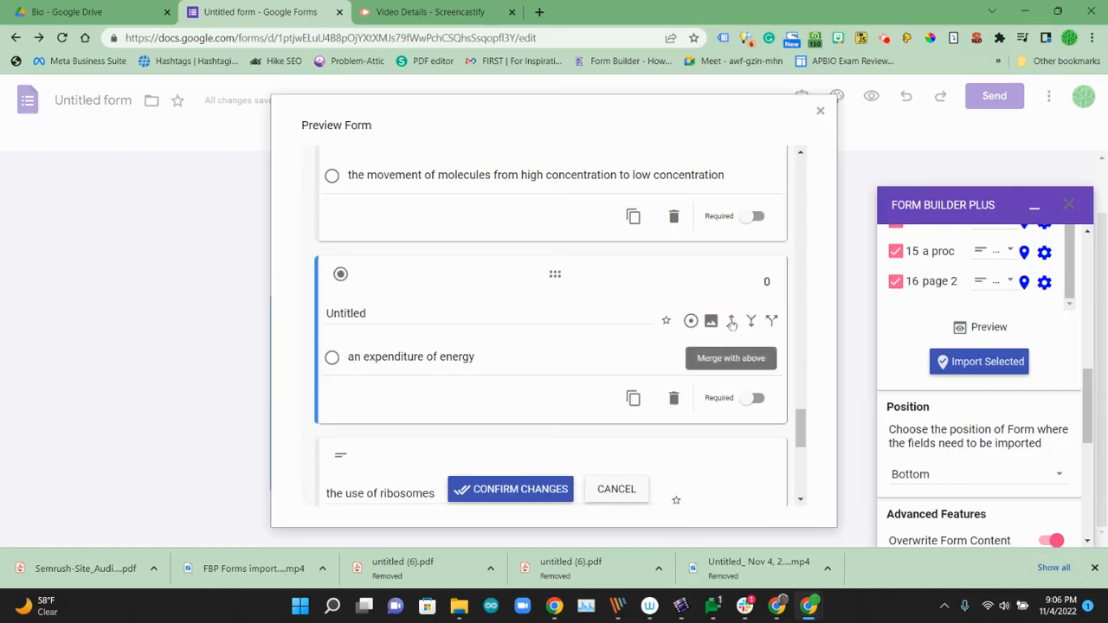
click(731, 358)
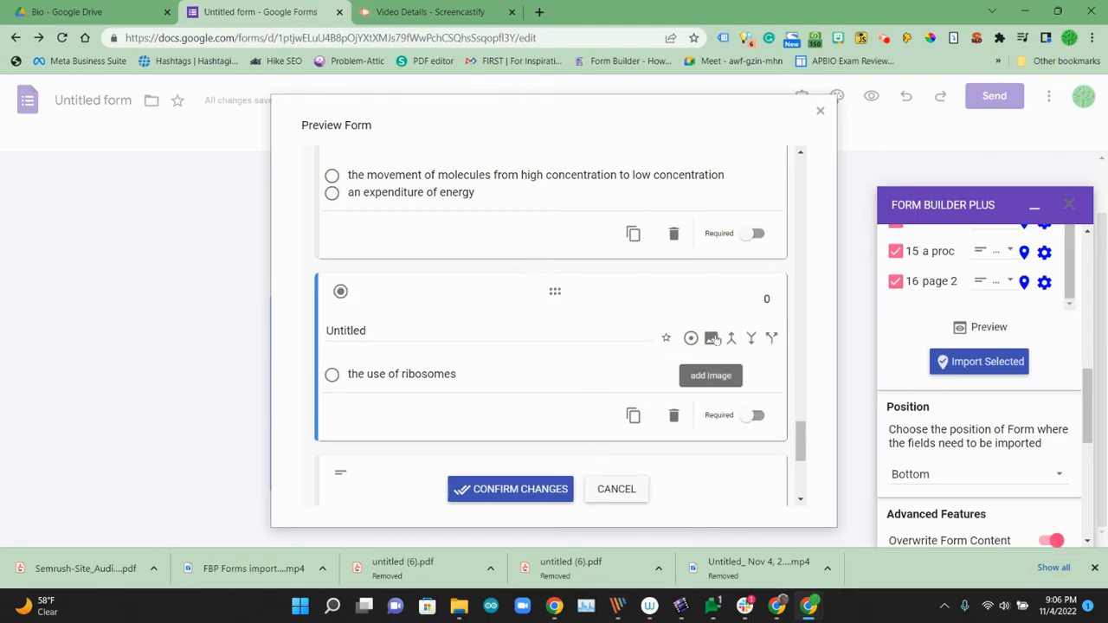
scroll(down, 3)
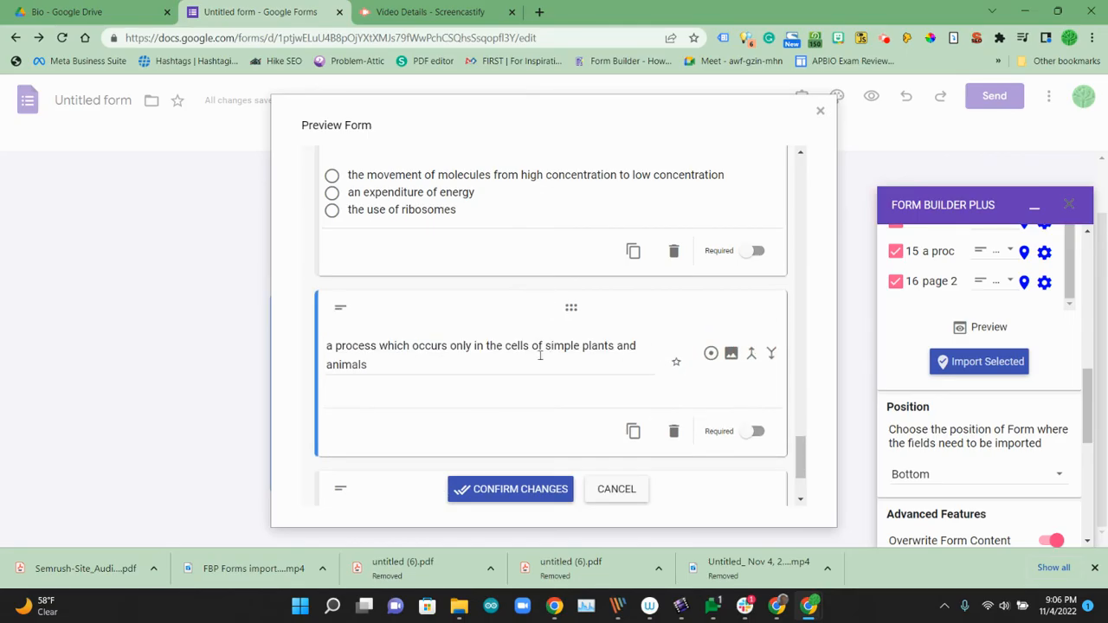
mouse_move(711, 353)
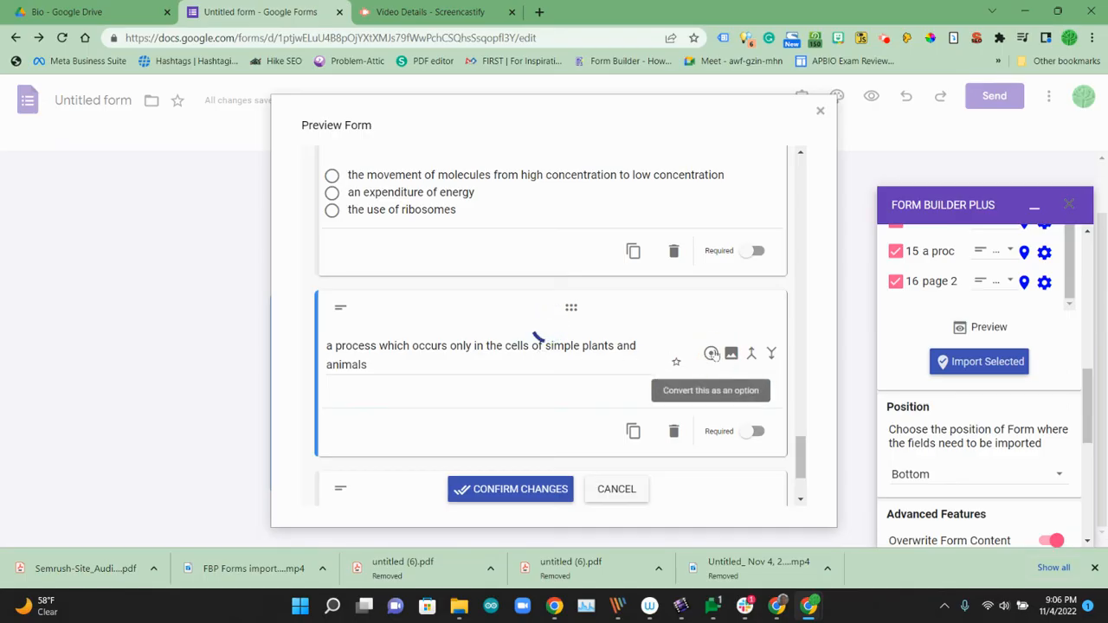
click(710, 391)
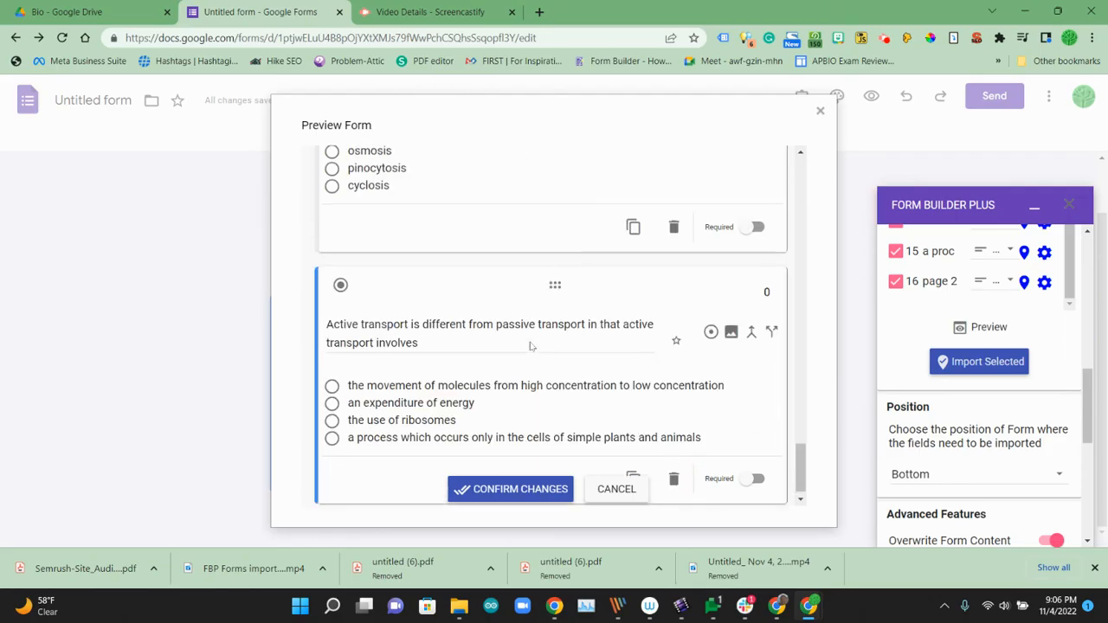
Step: Confirm the corrected preview changes and start importing the questions into the form
scroll(down, 3)
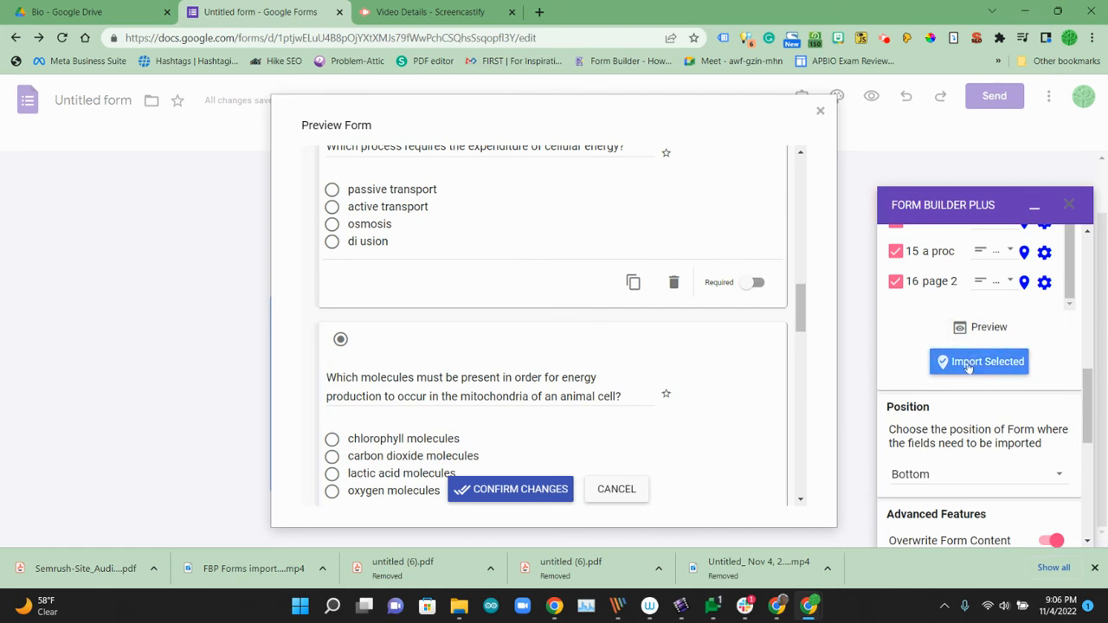
mouse_move(510, 489)
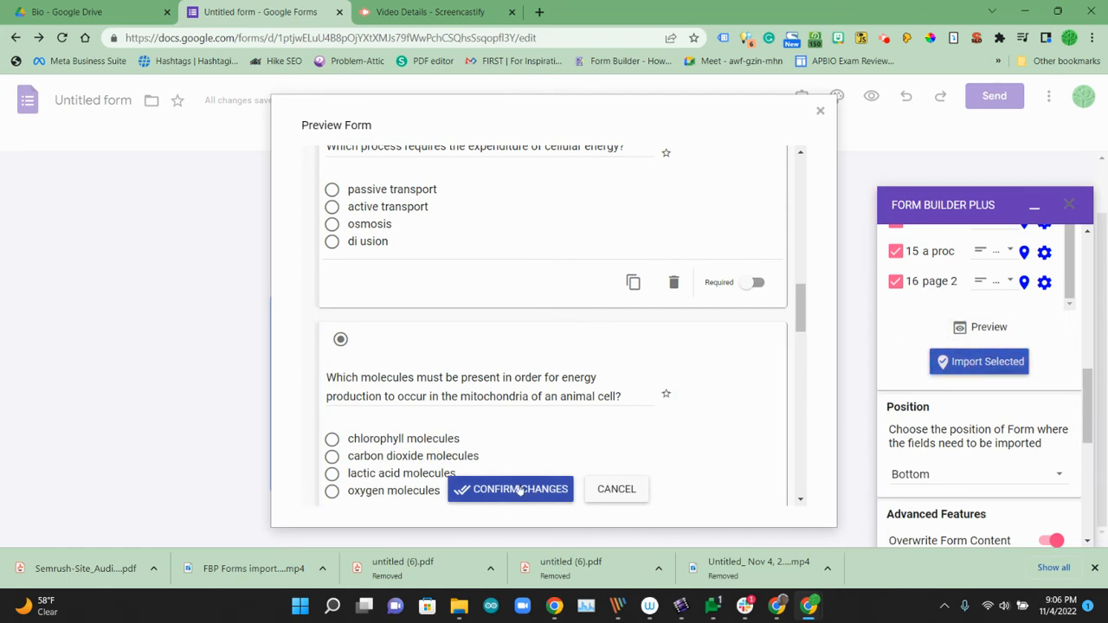
click(511, 490)
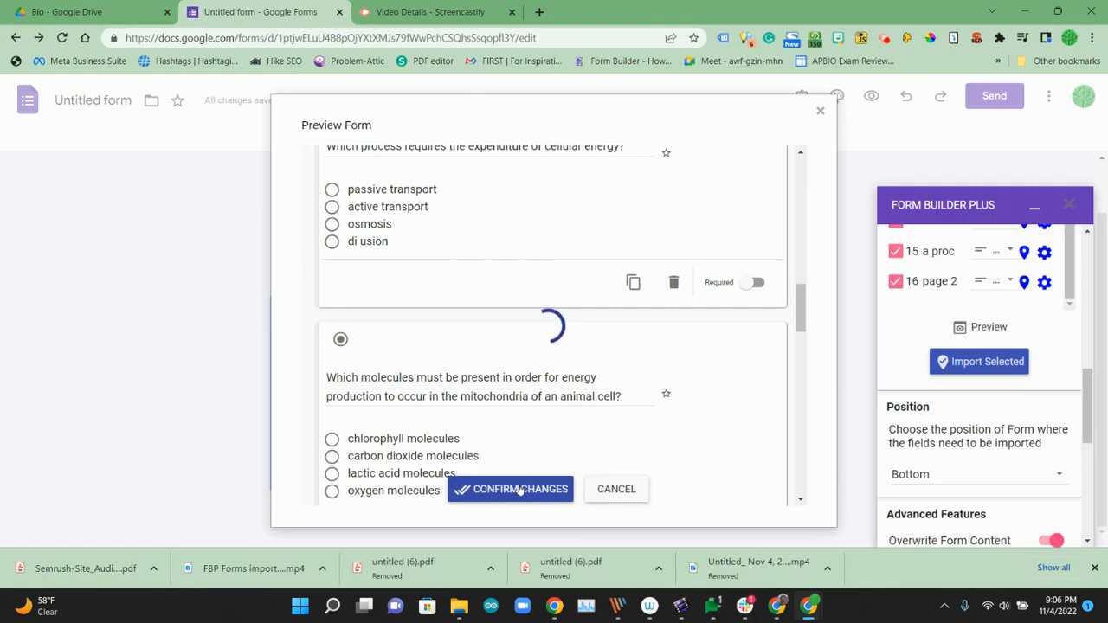
click(510, 489)
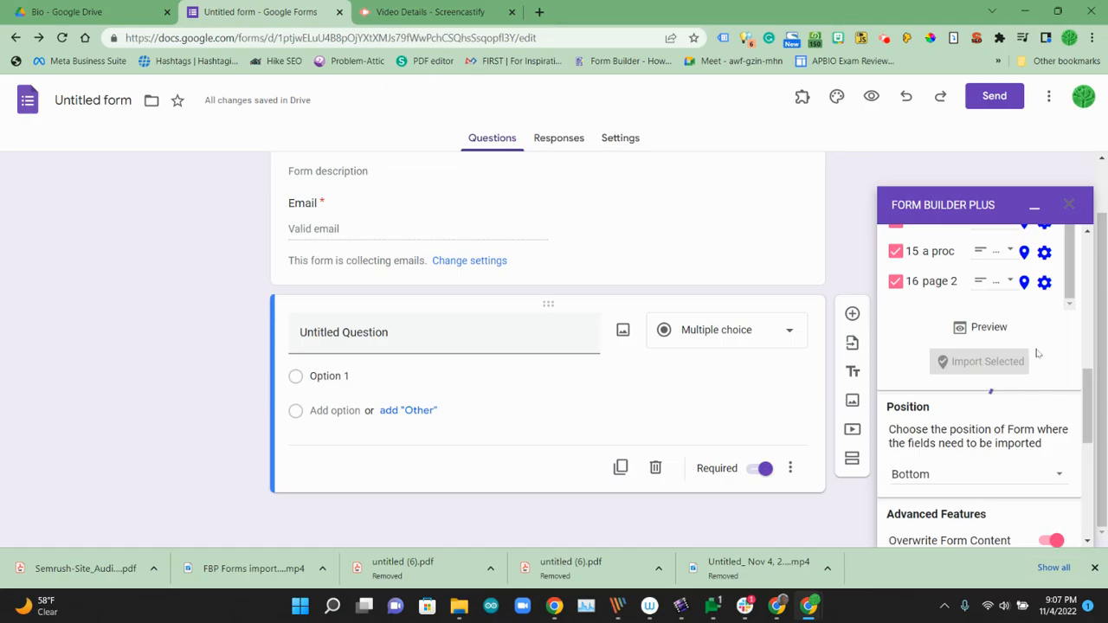
Step: Import the seven checked cell-structure questions with Overwrite Form Content, totalling 7 points
scroll(down, 3)
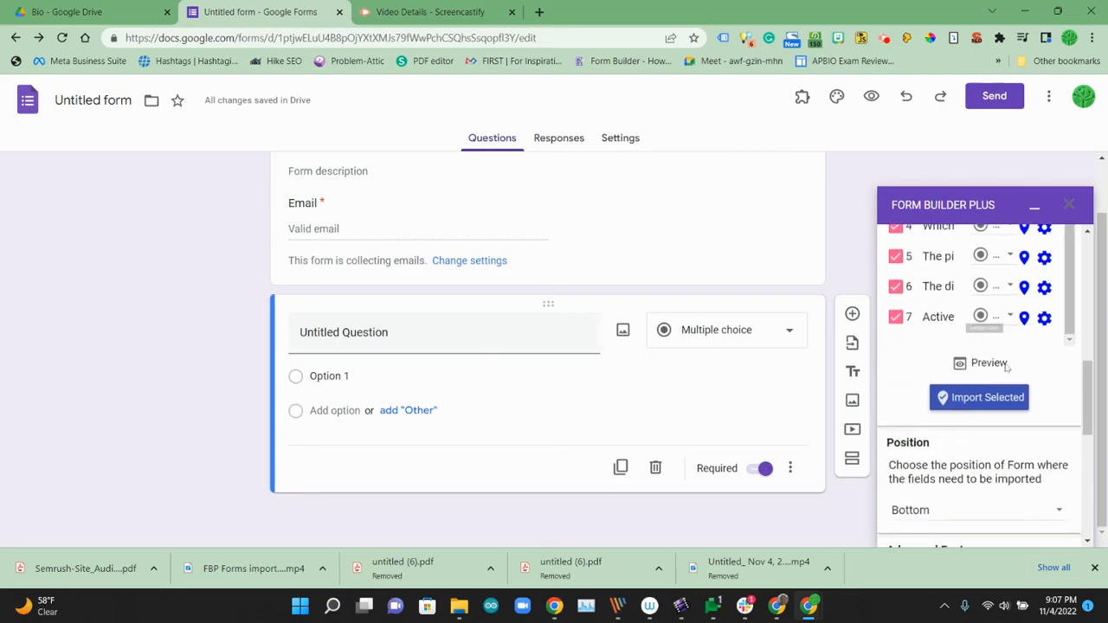
scroll(down, 3)
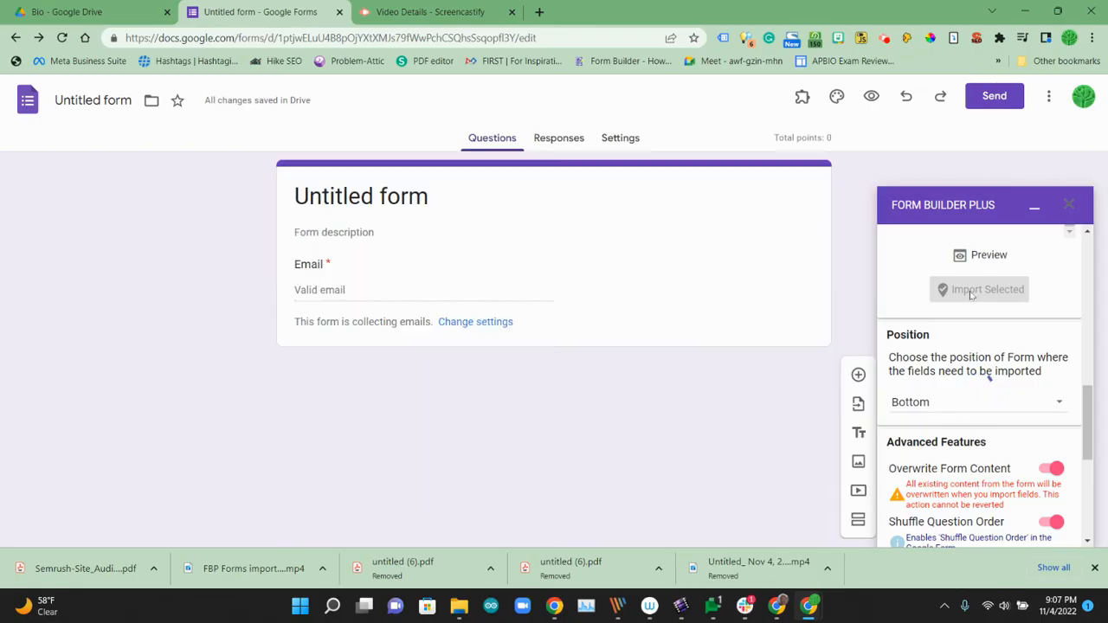
click(979, 289)
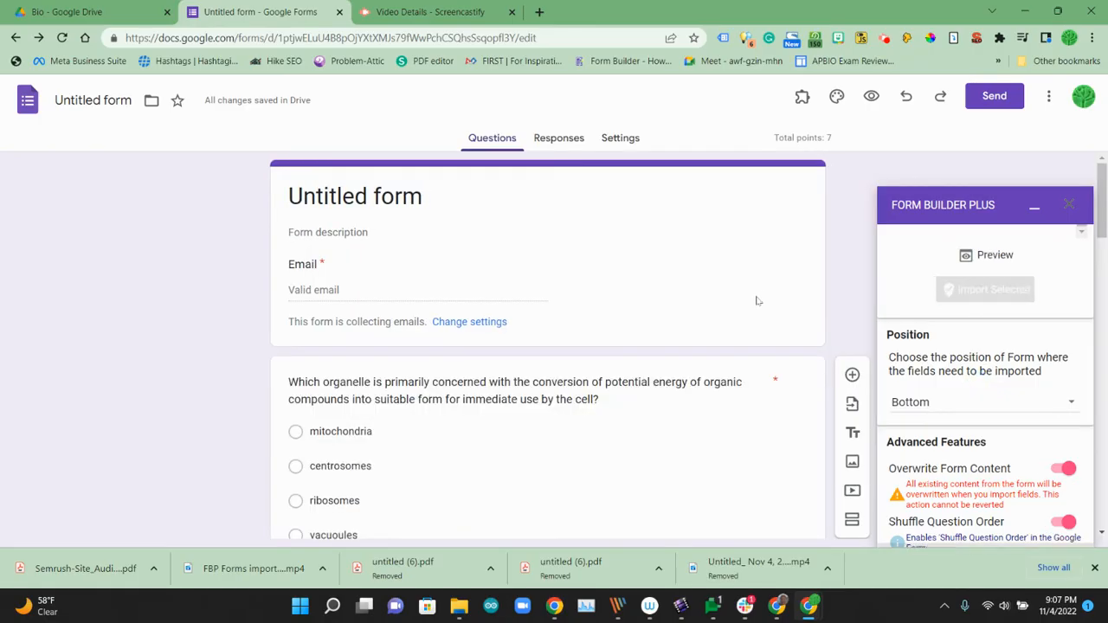
Step: Enlarge the cell diagram in the transport question and review the plasma membrane diagram below it
click(985, 290)
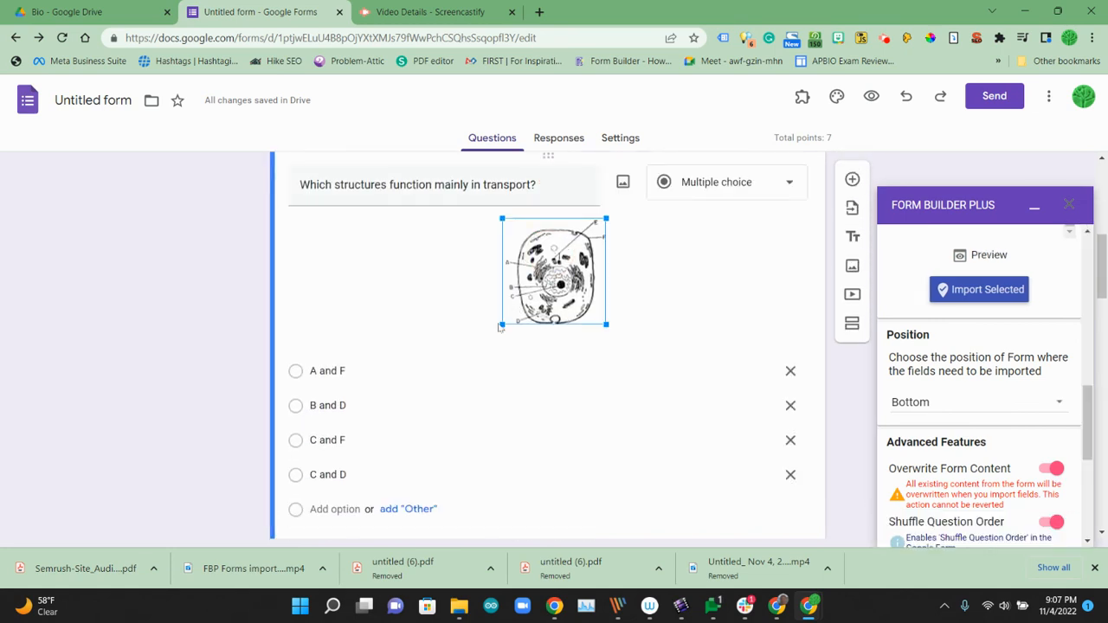
drag(500, 324, 462, 365)
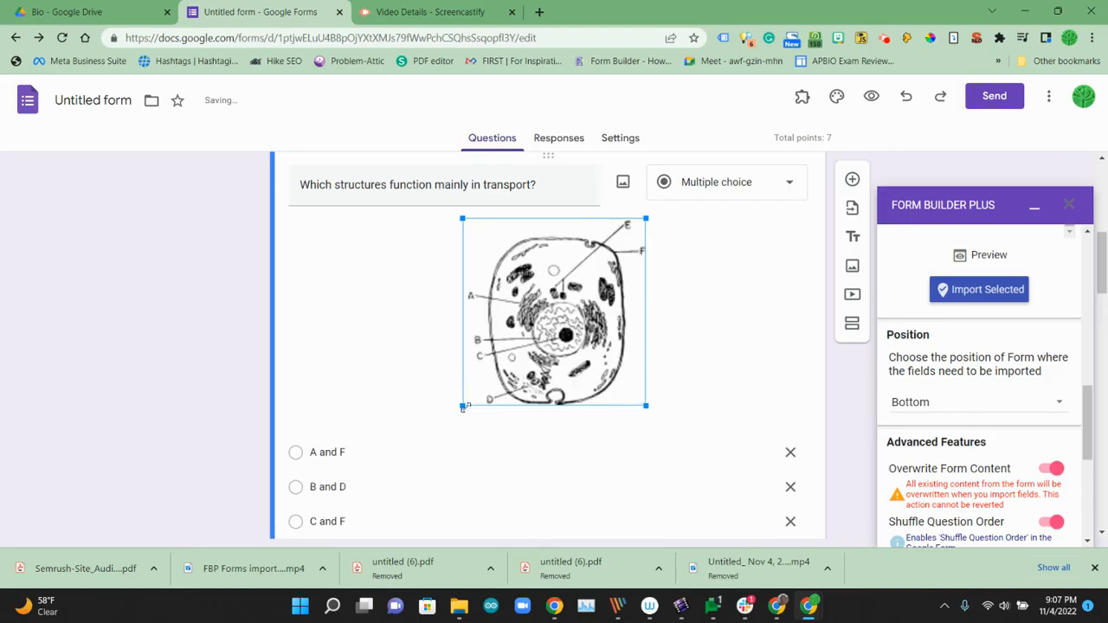
scroll(down, 3)
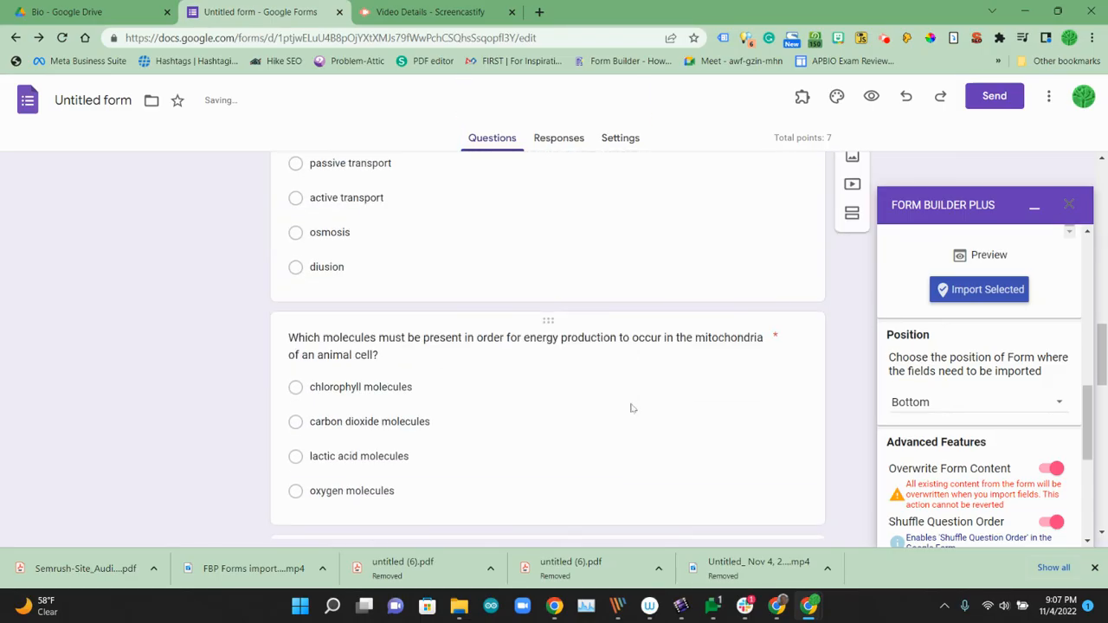
scroll(up, 3)
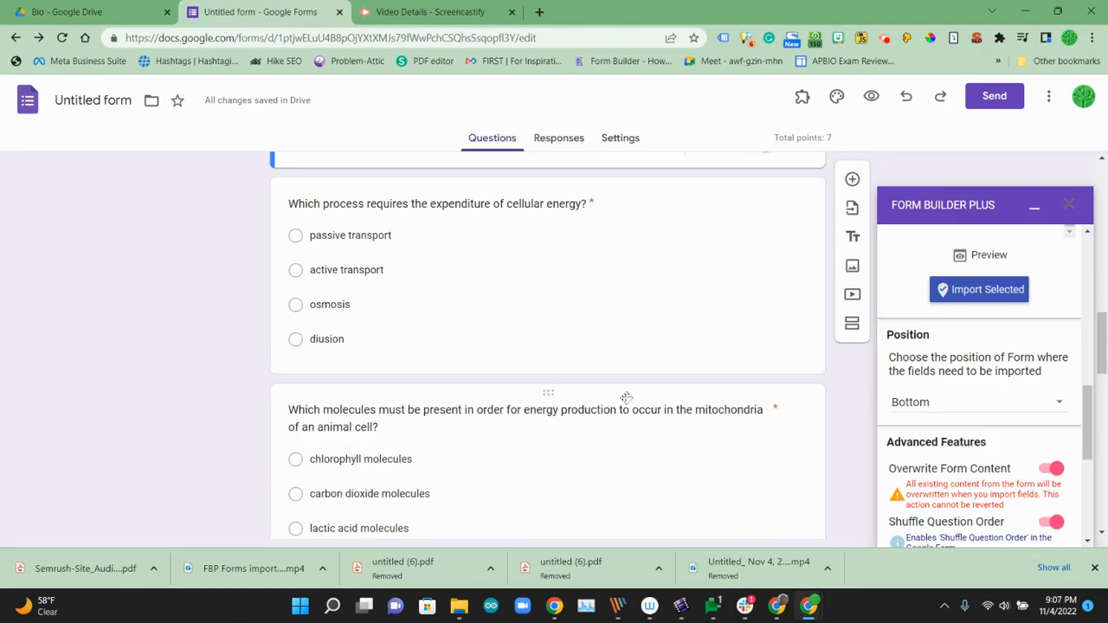
scroll(down, 3)
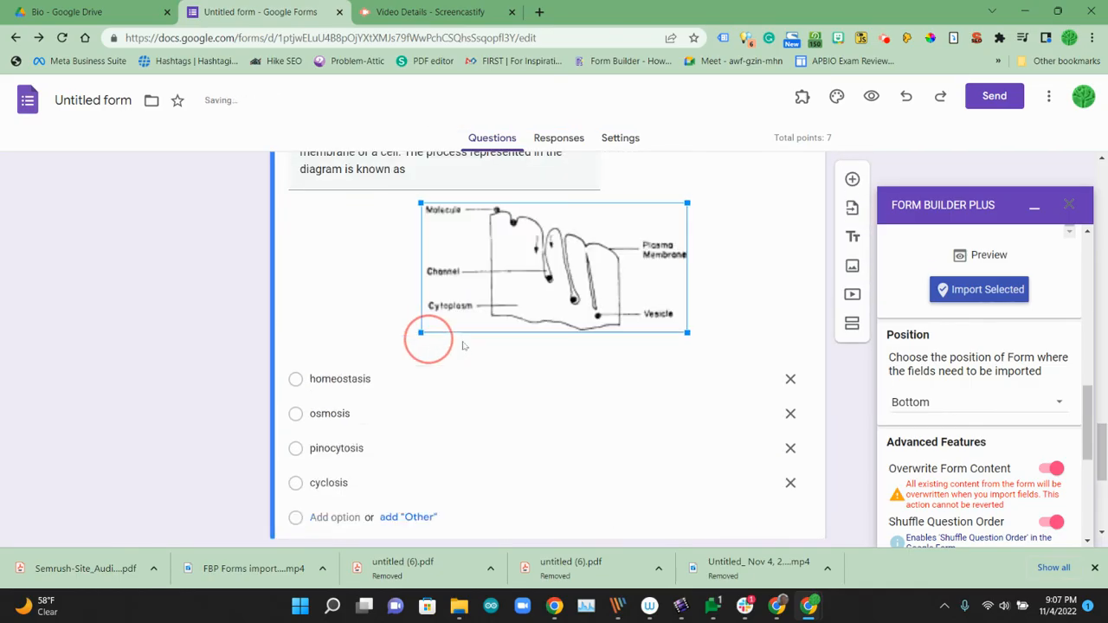
scroll(down, 3)
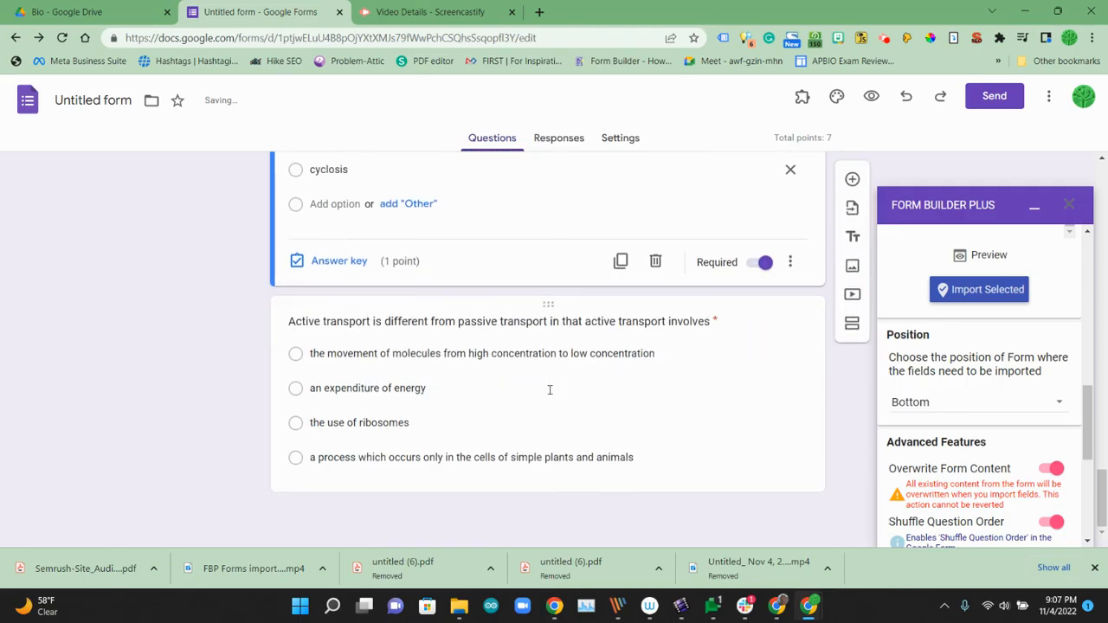
scroll(up, 3)
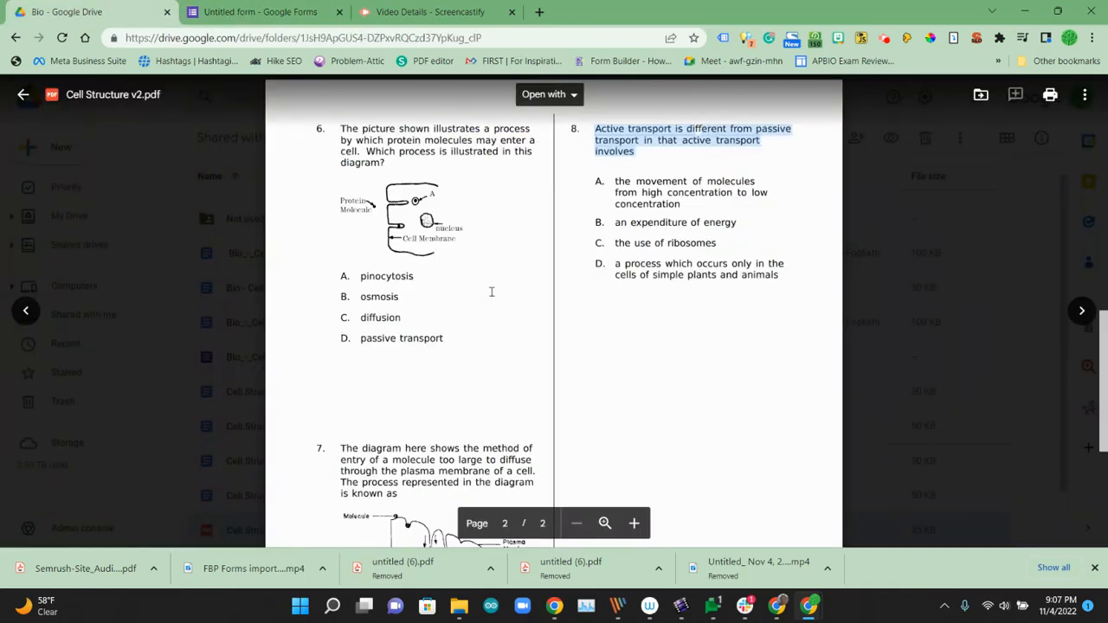
scroll(up, 3)
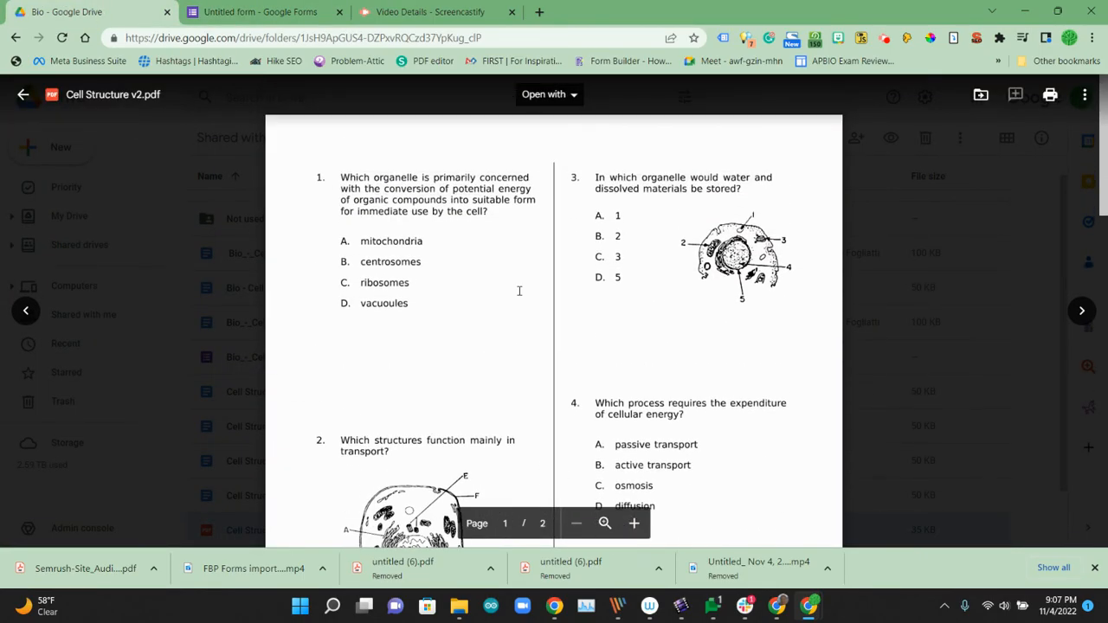
click(260, 11)
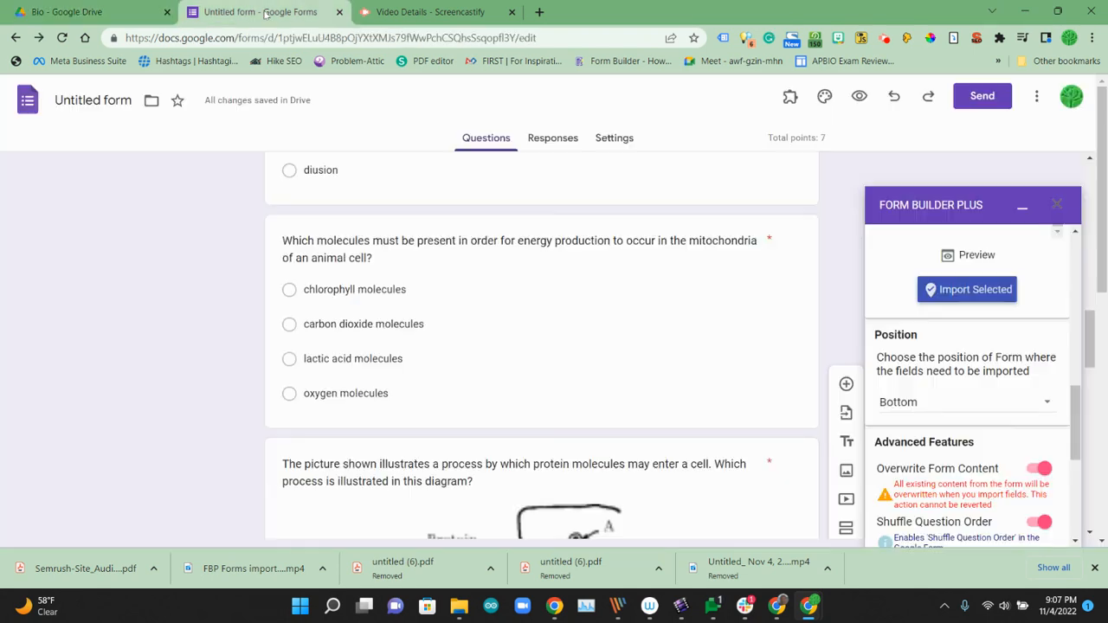
scroll(down, 3)
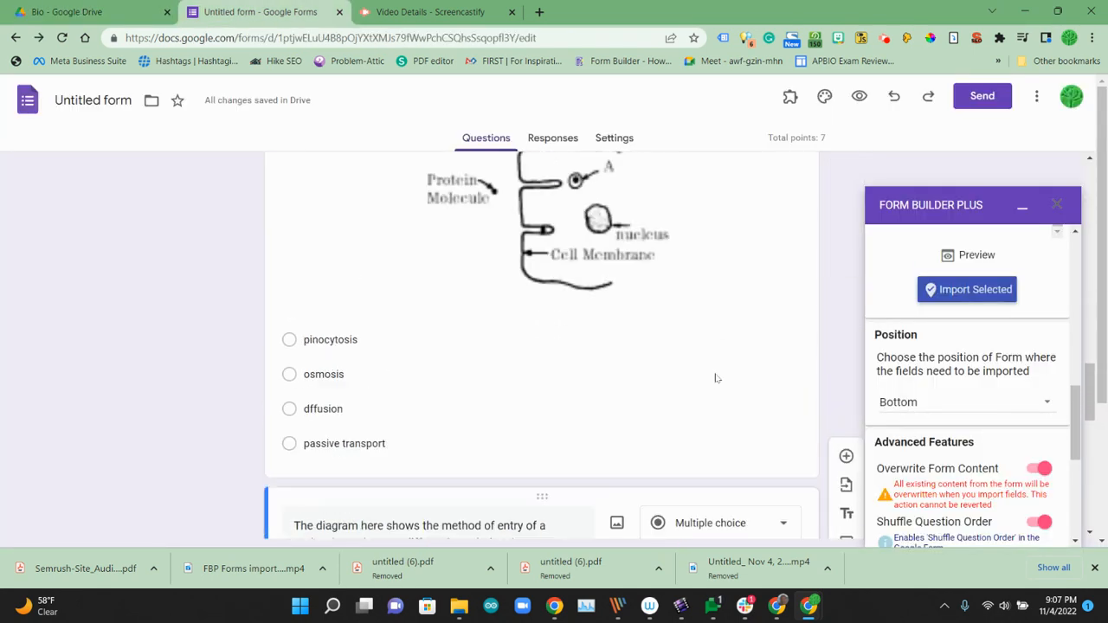
scroll(up, 3)
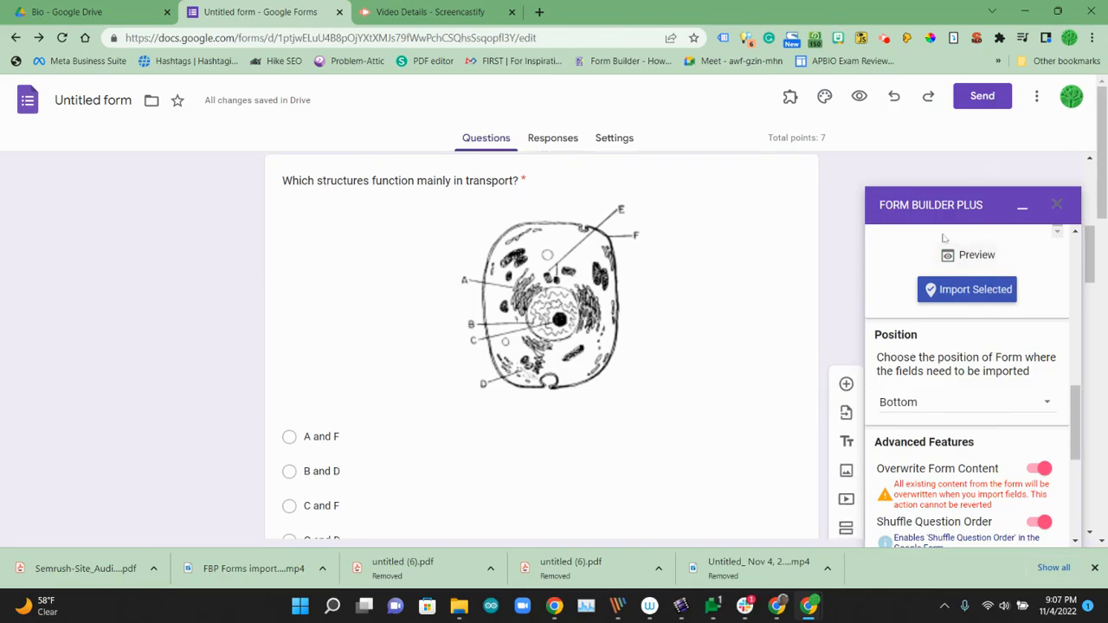
mouse_move(666, 135)
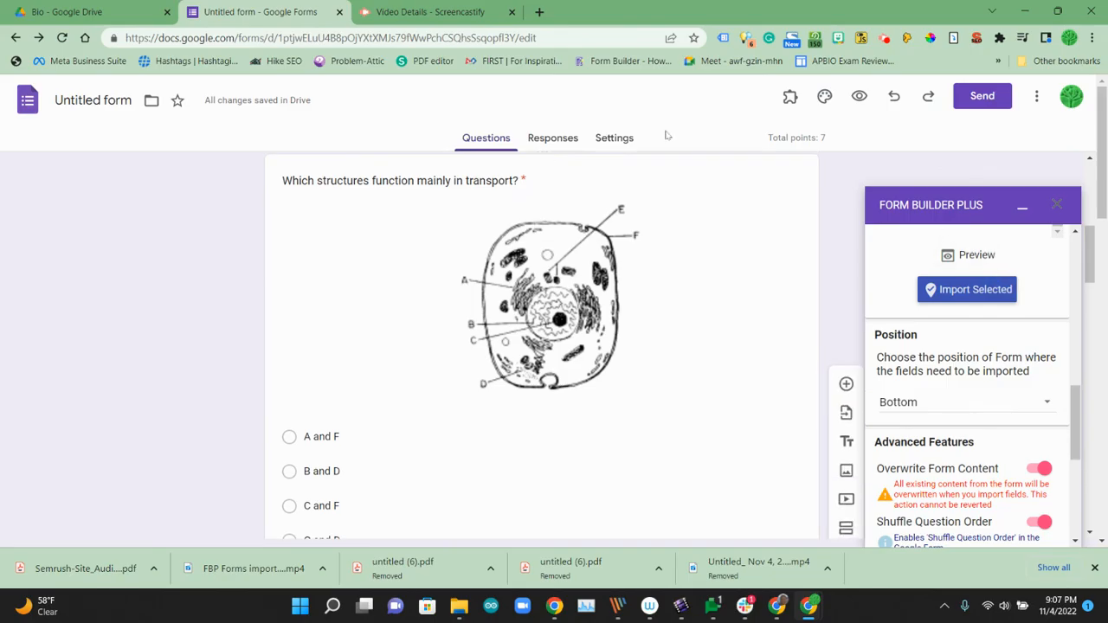
mouse_move(976, 314)
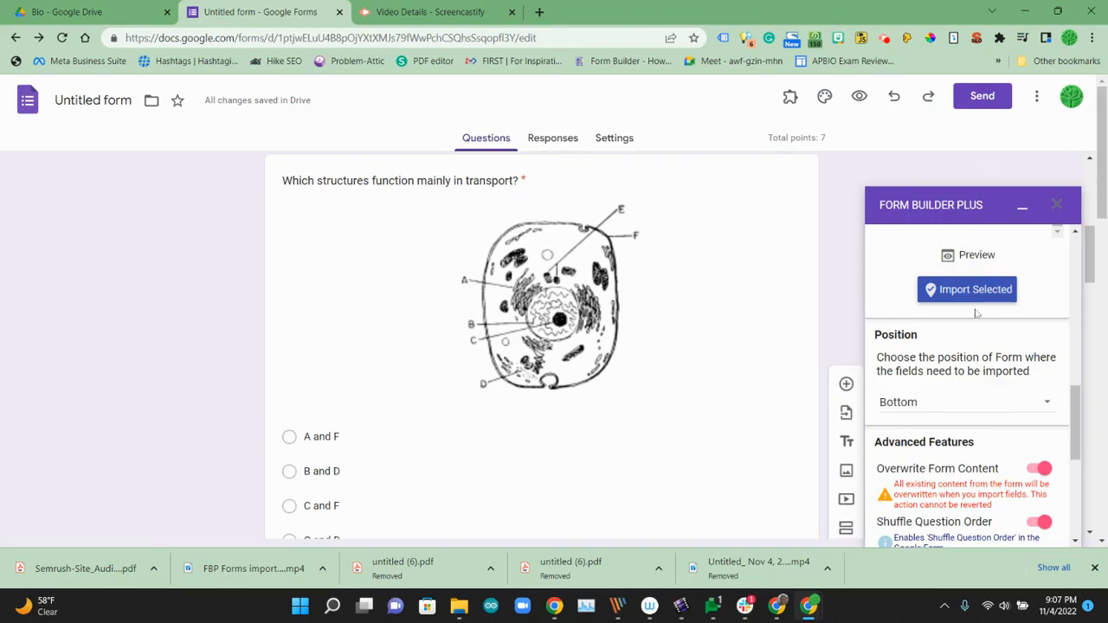